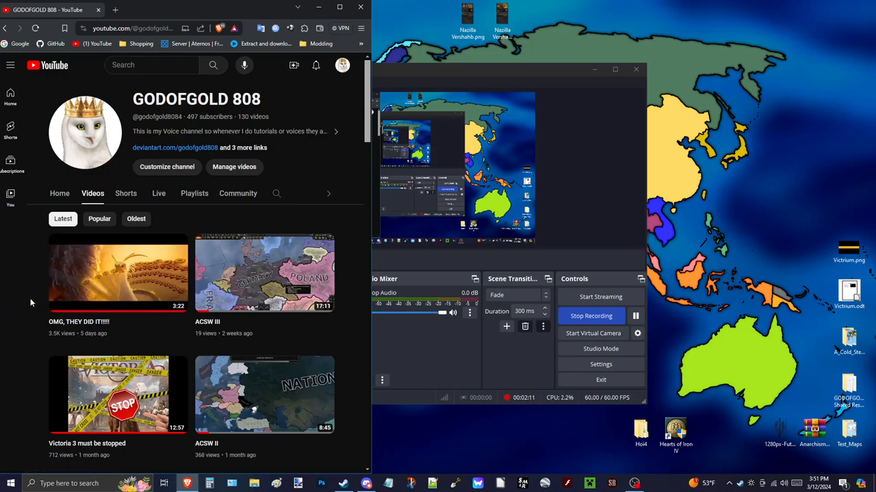
mouse_move(768, 276)
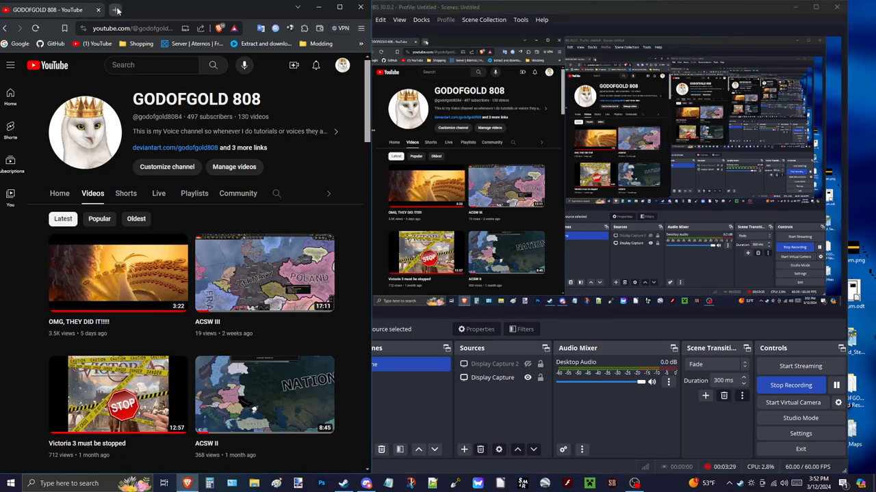
mouse_move(140, 4)
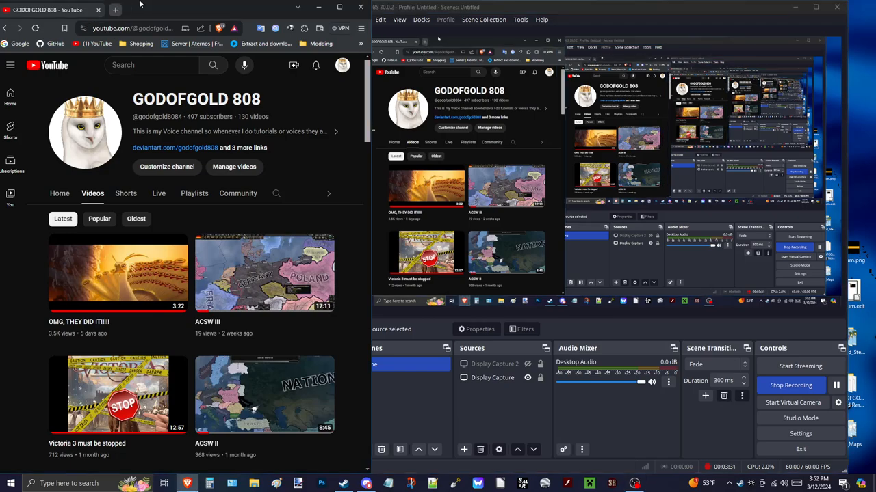
Step: Open a new tab, search for 'kung fu panda 4', and scroll the results
click(115, 9)
text(kung fu panda 4)
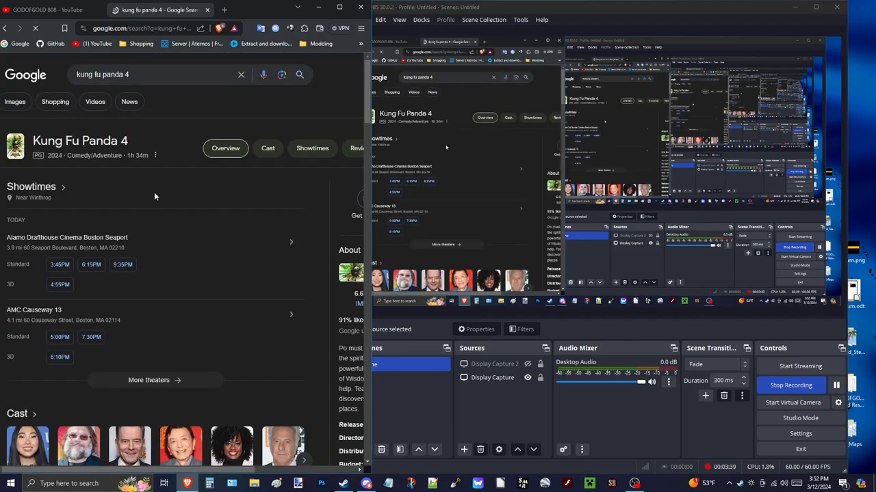
scroll(down, 3)
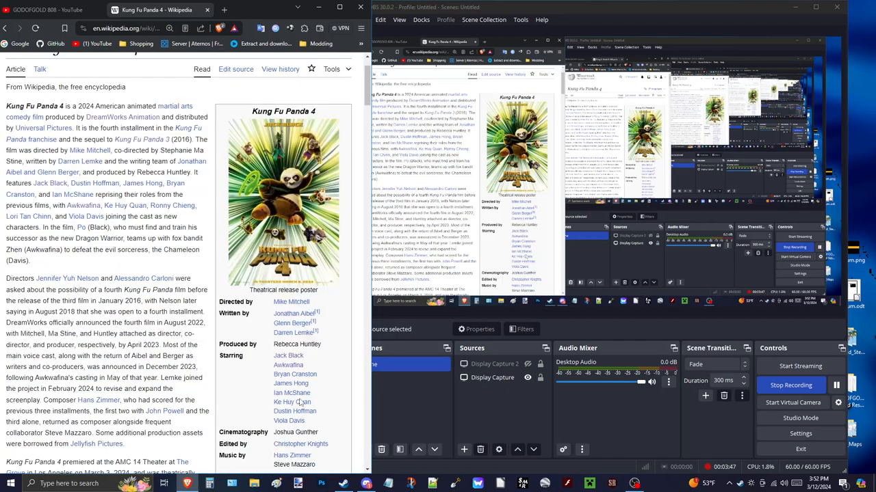
Step: Scroll through the Kung Fu Panda 4 article's production, release and plot sections, then back up
scroll(down, 3)
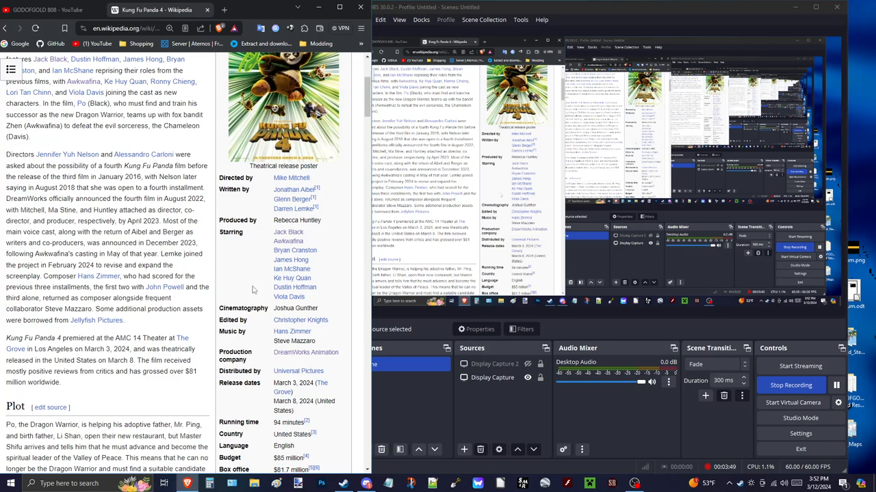
scroll(down, 3)
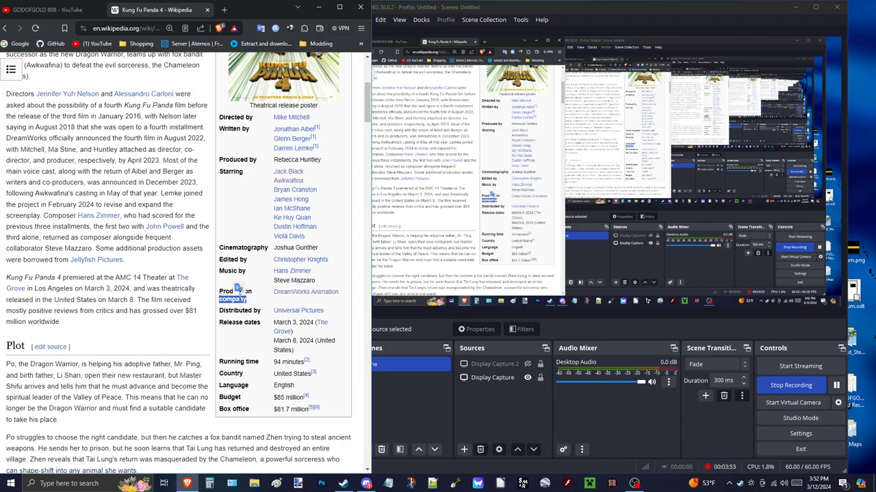
scroll(down, 3)
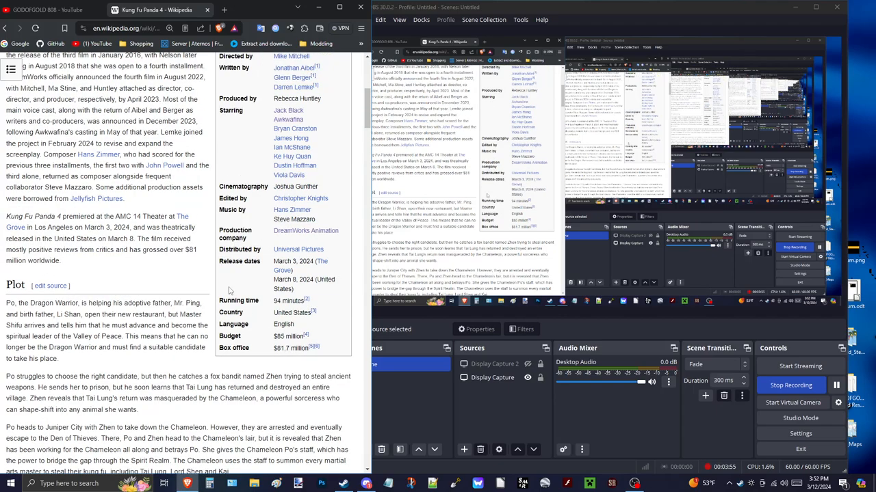
scroll(up, 3)
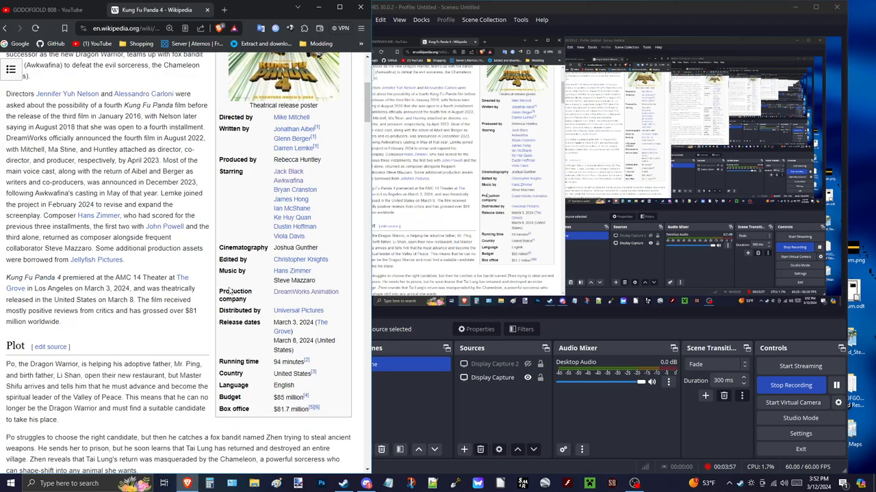
scroll(up, 3)
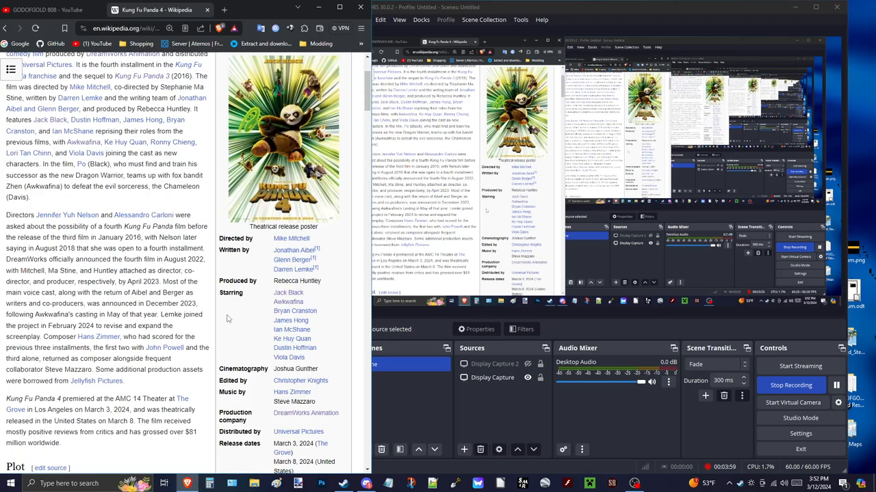
scroll(down, 3)
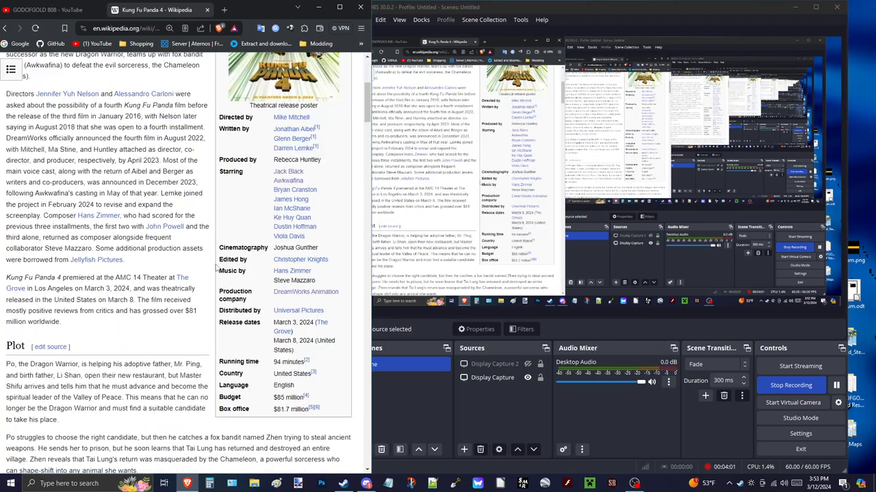
scroll(down, 3)
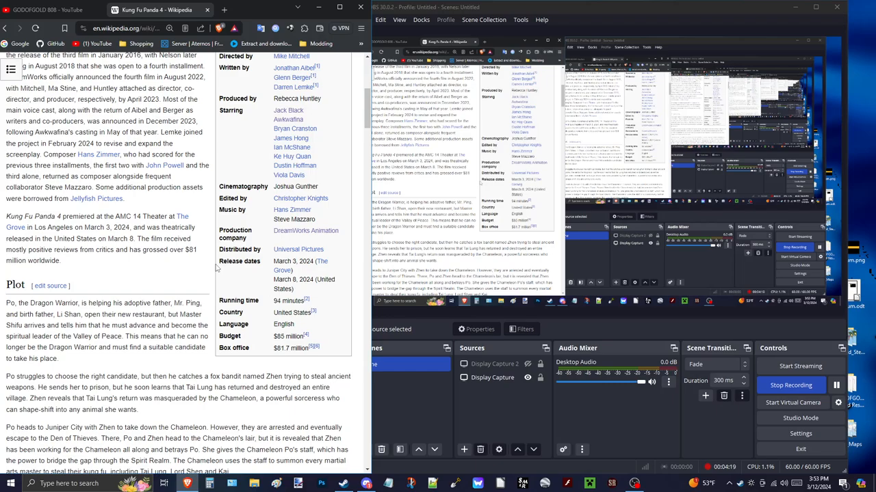
scroll(up, 3)
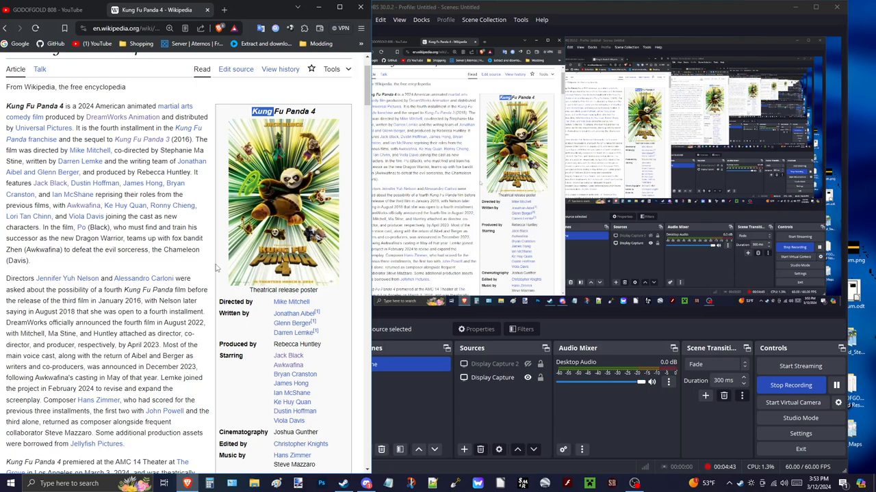
mouse_move(686, 421)
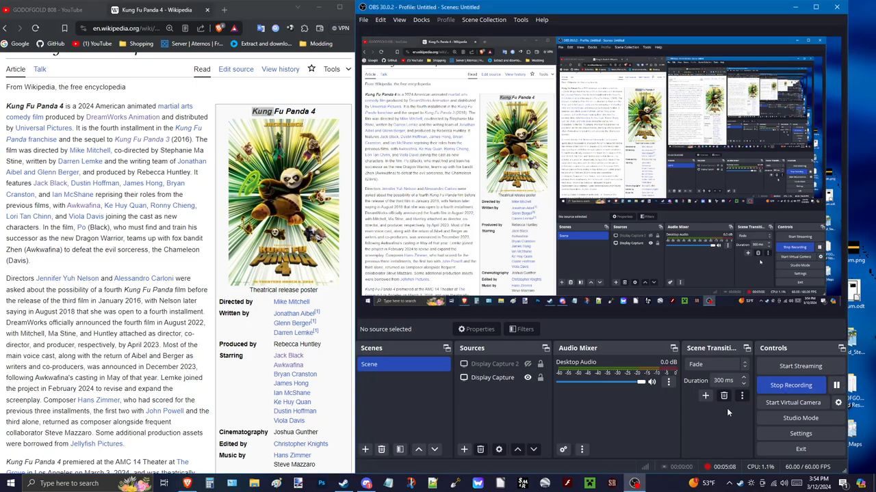
mouse_move(723, 429)
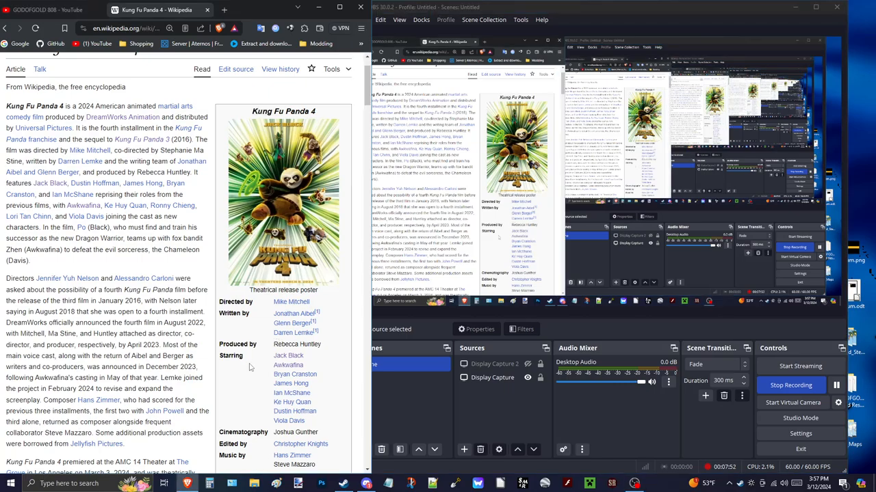
mouse_move(357, 356)
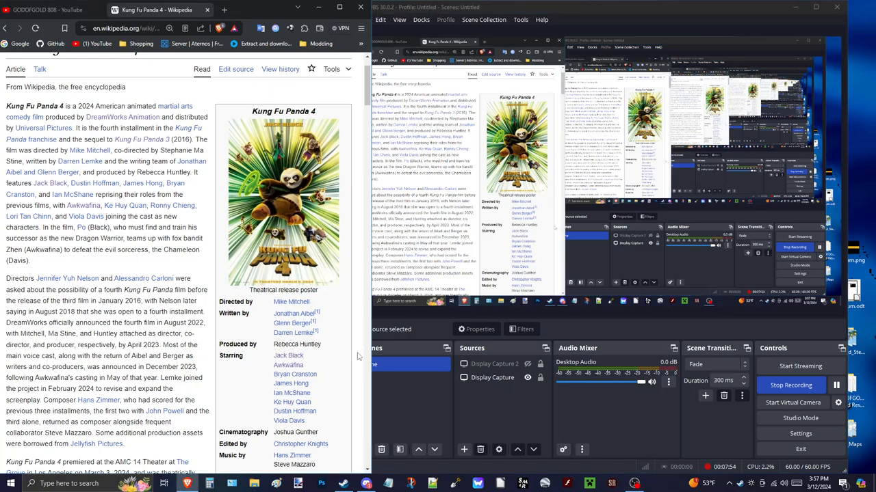
Step: Scroll the Kung Fu Panda 4 article to review its Starring list and production details
scroll(down, 3)
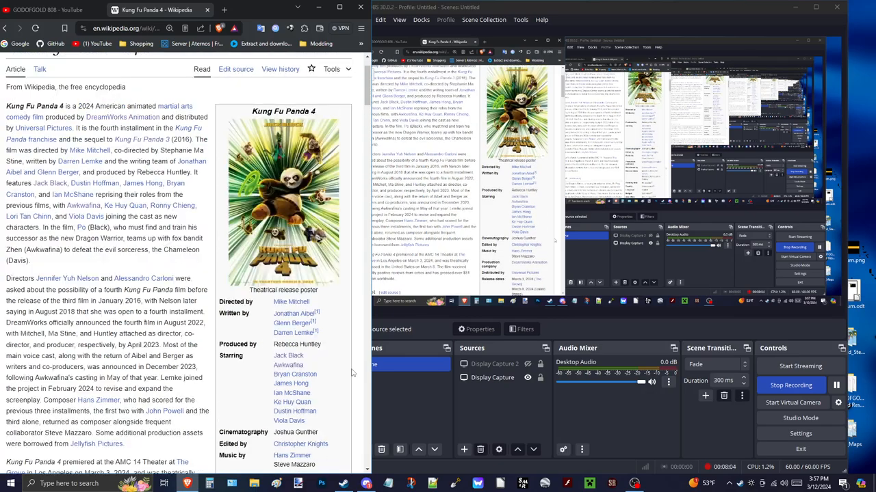
scroll(down, 3)
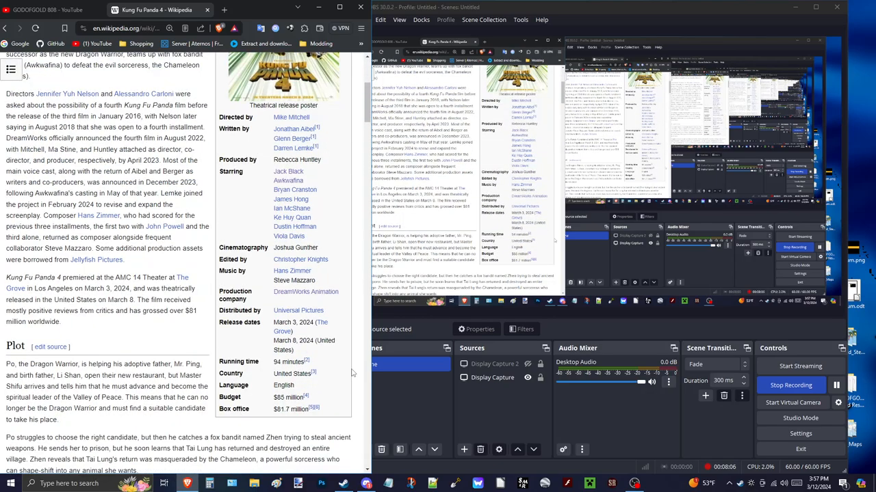
scroll(up, 3)
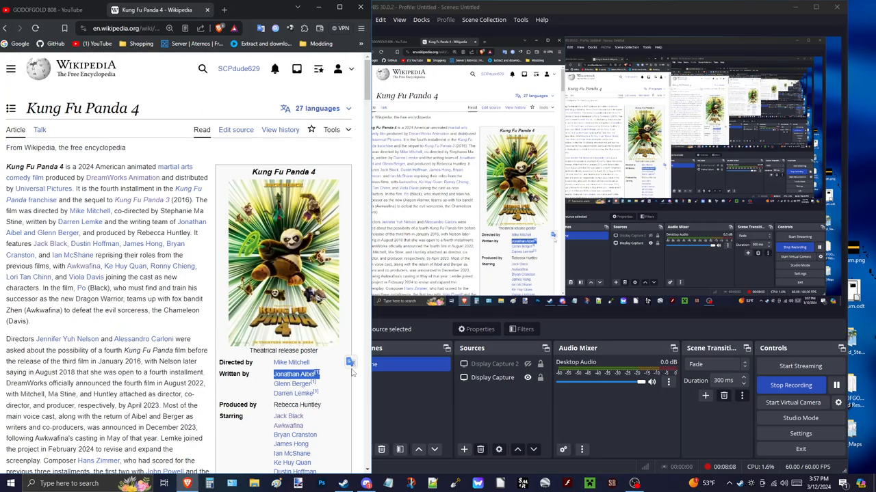
scroll(down, 3)
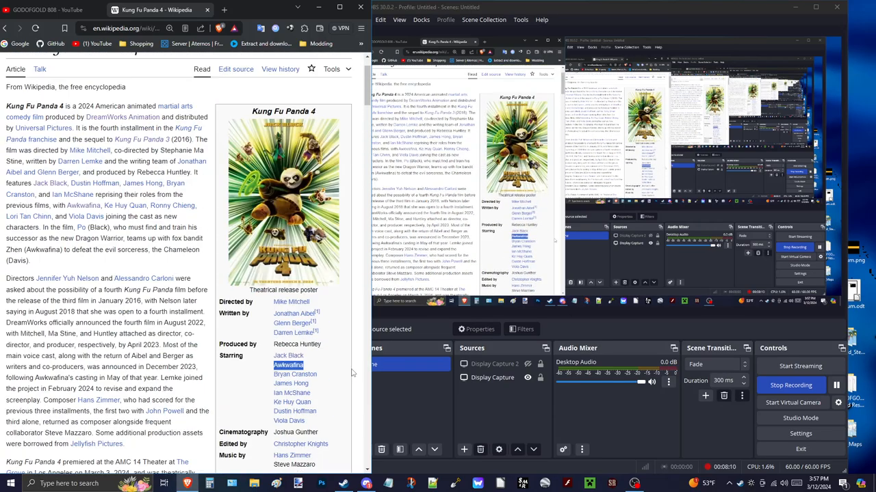
scroll(down, 3)
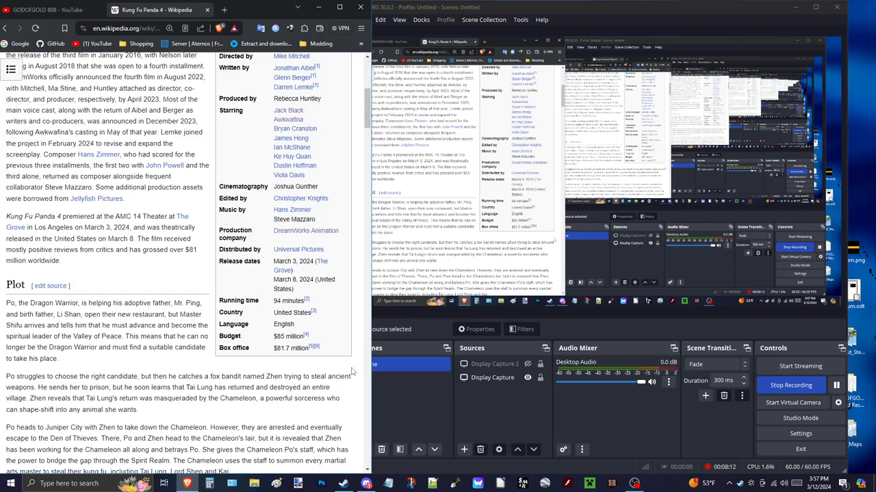
scroll(up, 3)
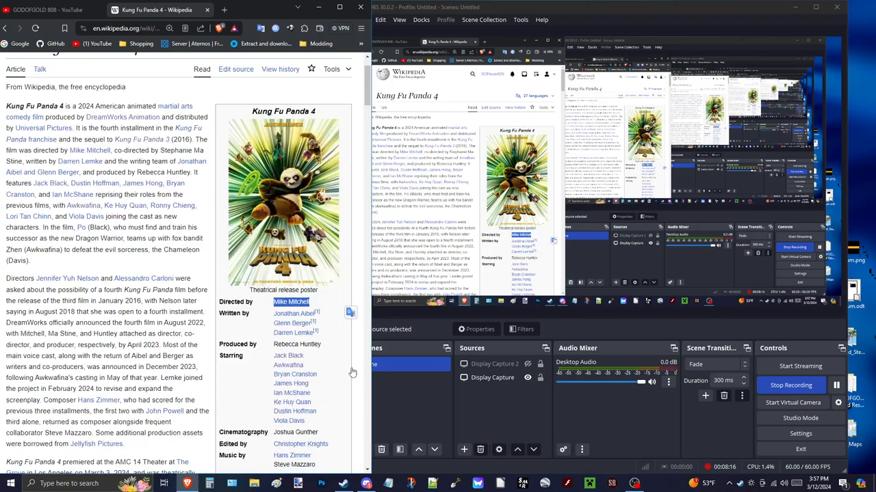
scroll(down, 3)
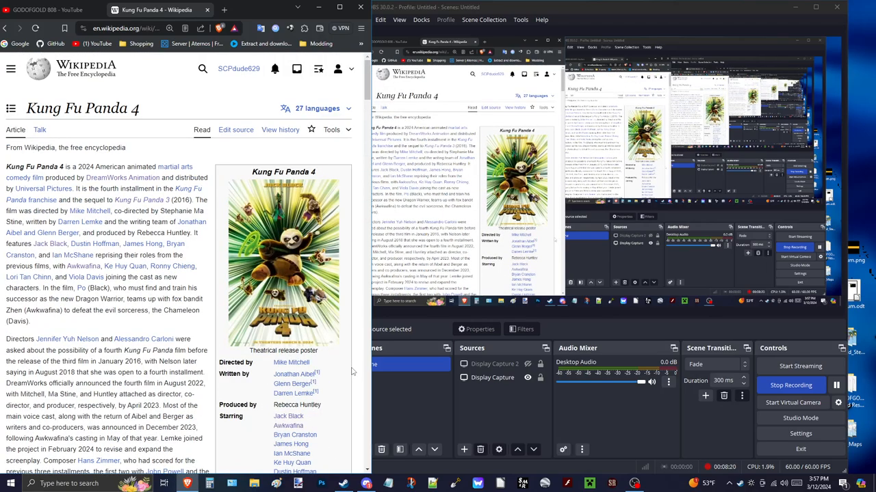
scroll(down, 3)
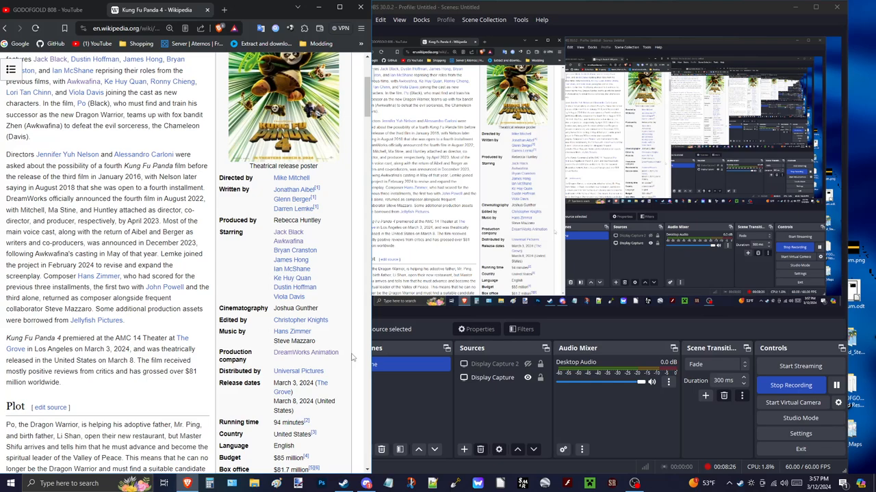
double_click(305, 353)
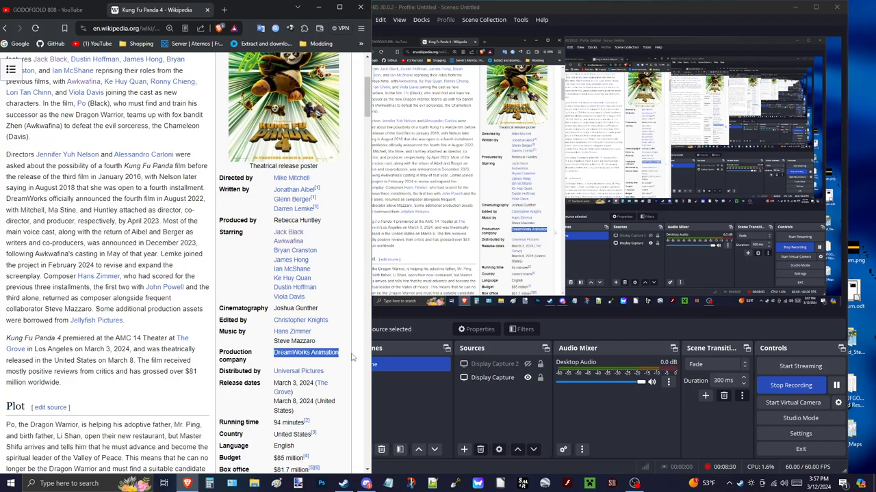
scroll(down, 3)
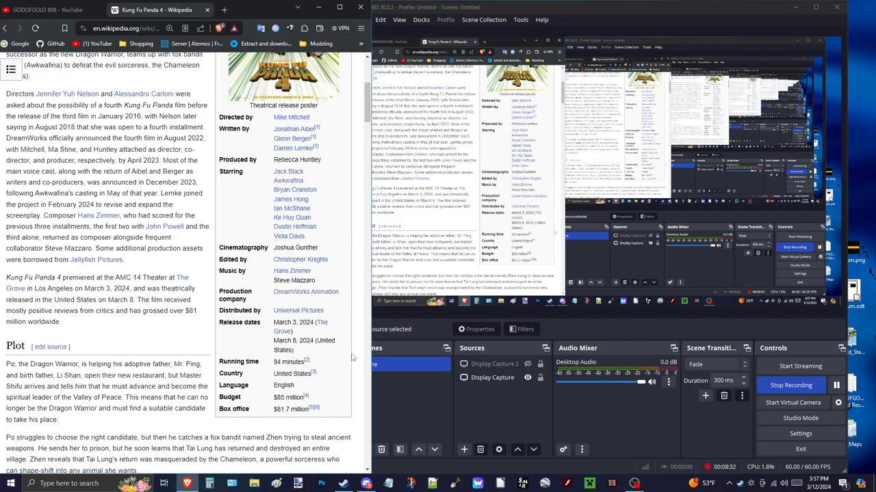
scroll(up, 3)
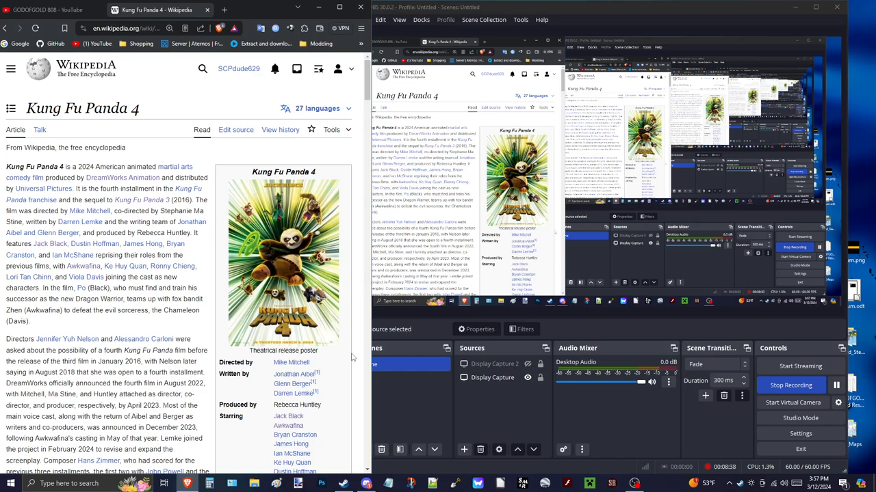
scroll(down, 3)
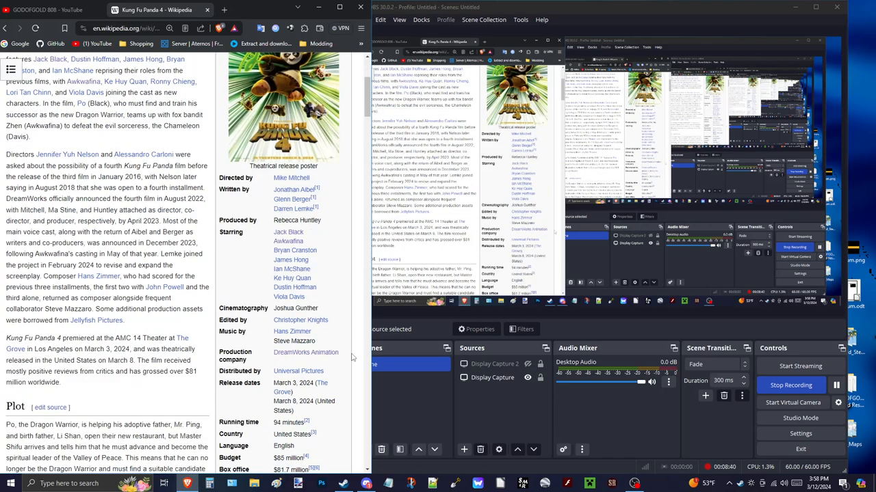
scroll(up, 3)
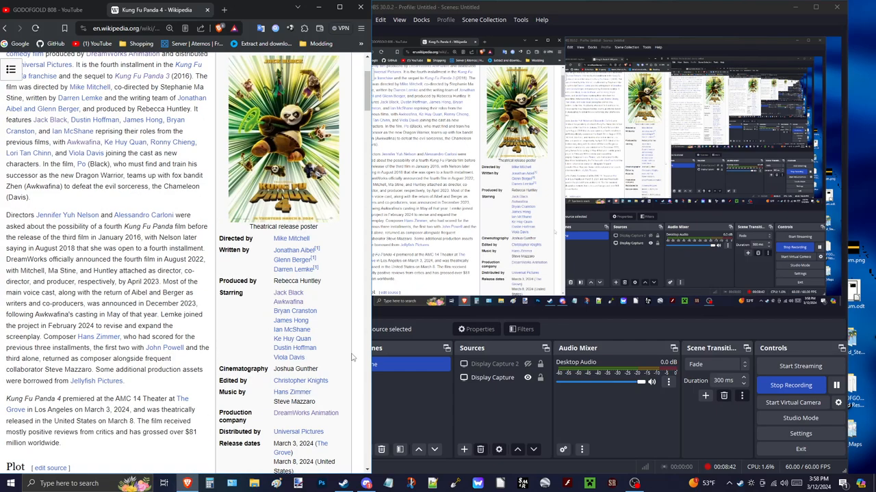
scroll(up, 3)
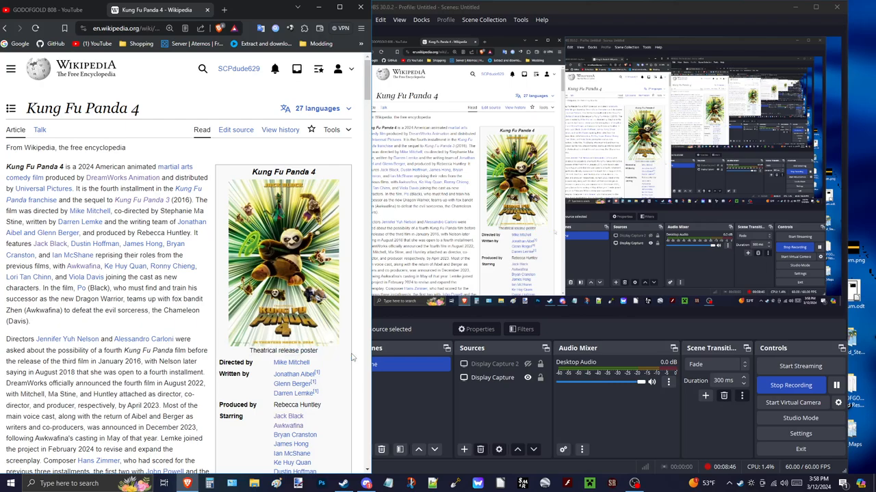
scroll(down, 3)
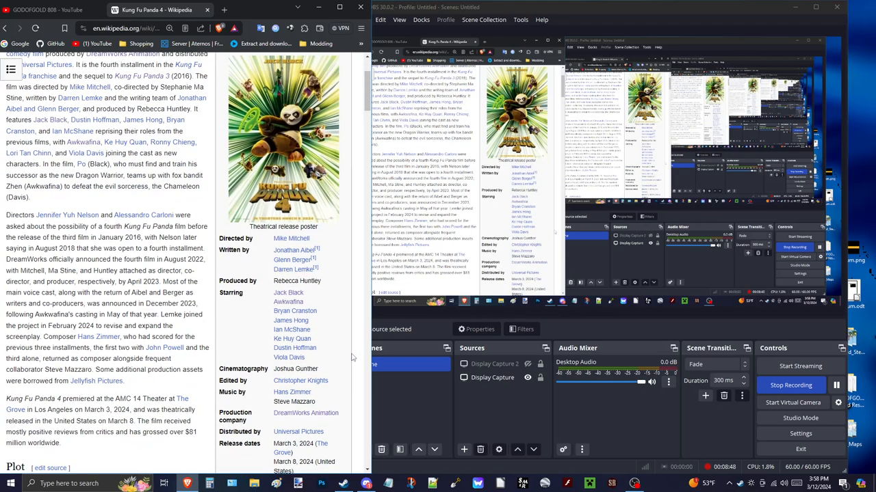
scroll(down, 3)
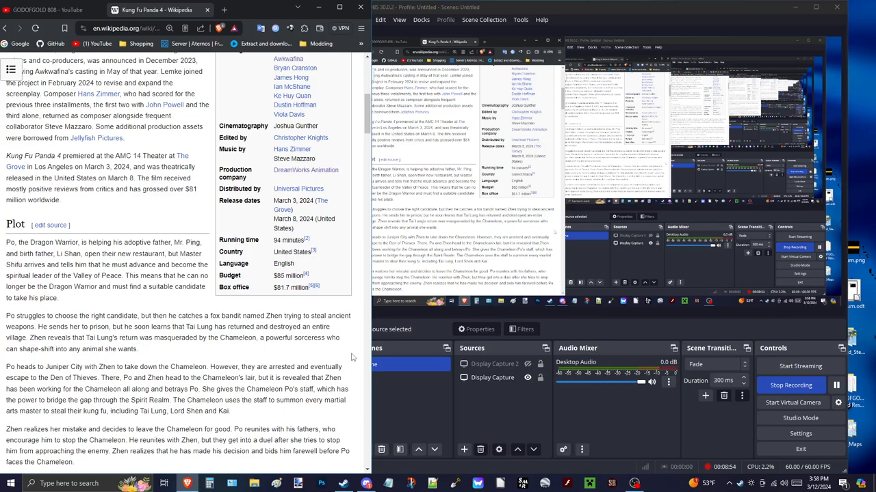
scroll(down, 3)
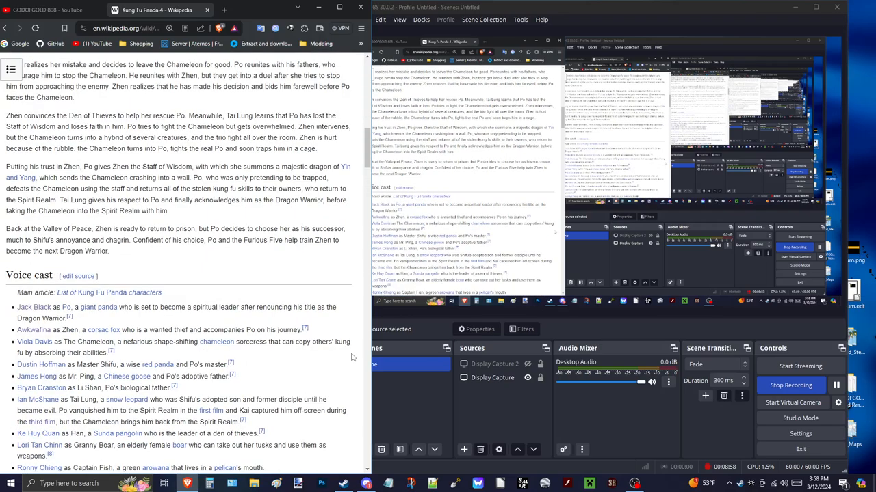
scroll(up, 3)
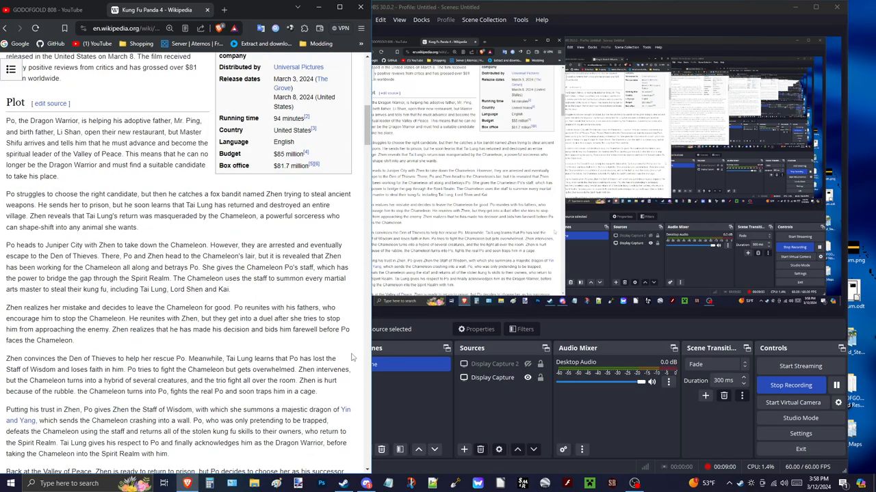
scroll(up, 3)
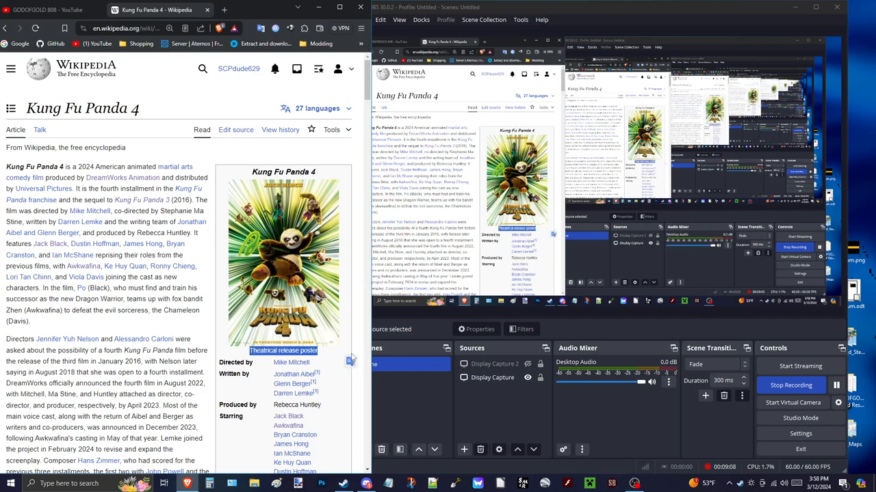
scroll(down, 3)
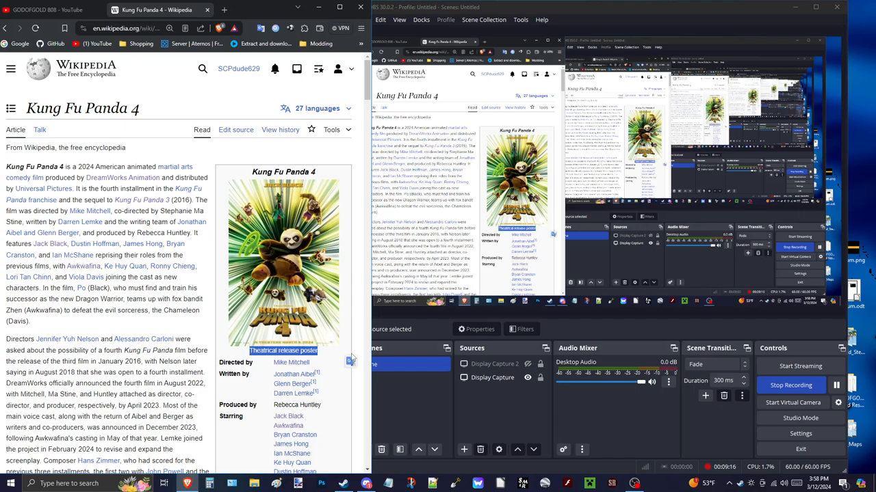
scroll(down, 3)
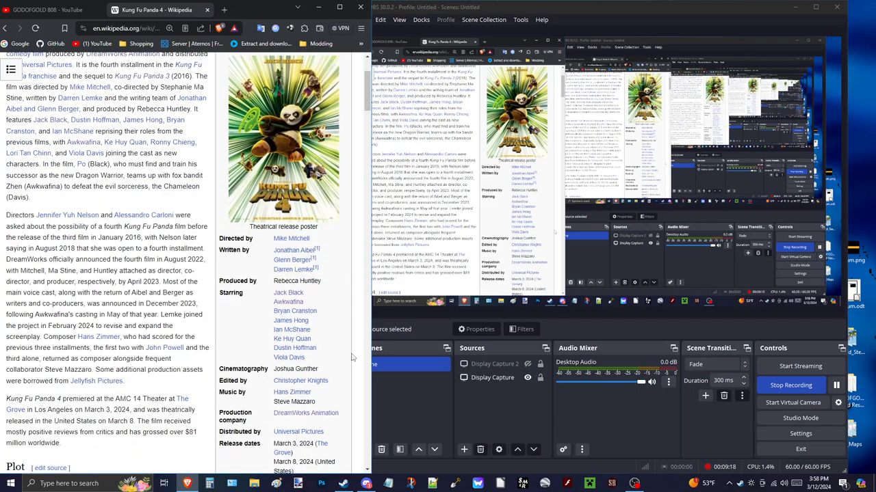
scroll(down, 3)
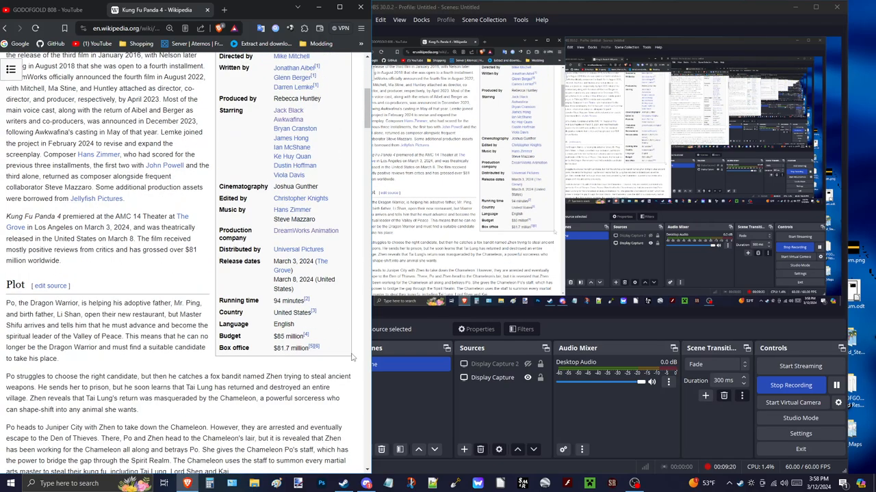
scroll(up, 3)
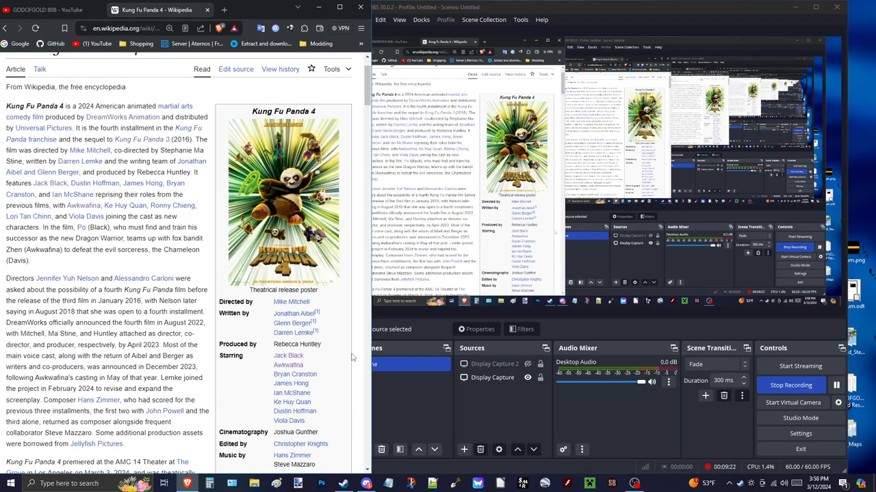
scroll(down, 3)
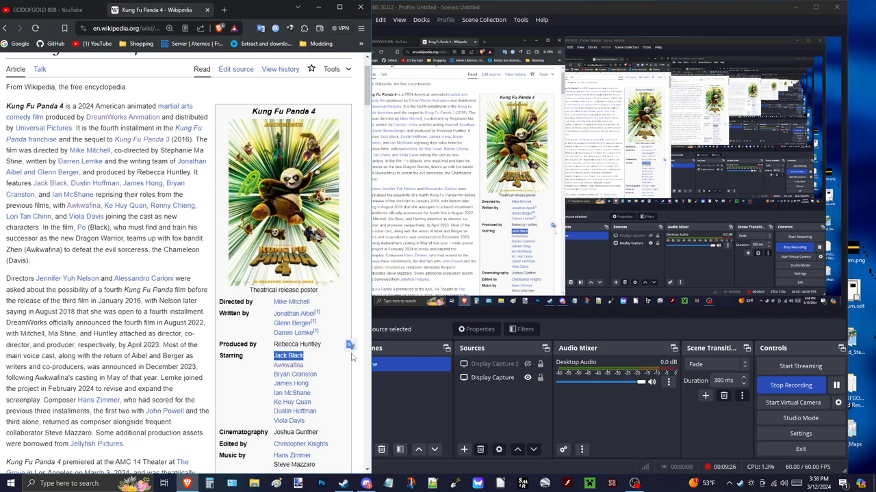
scroll(down, 3)
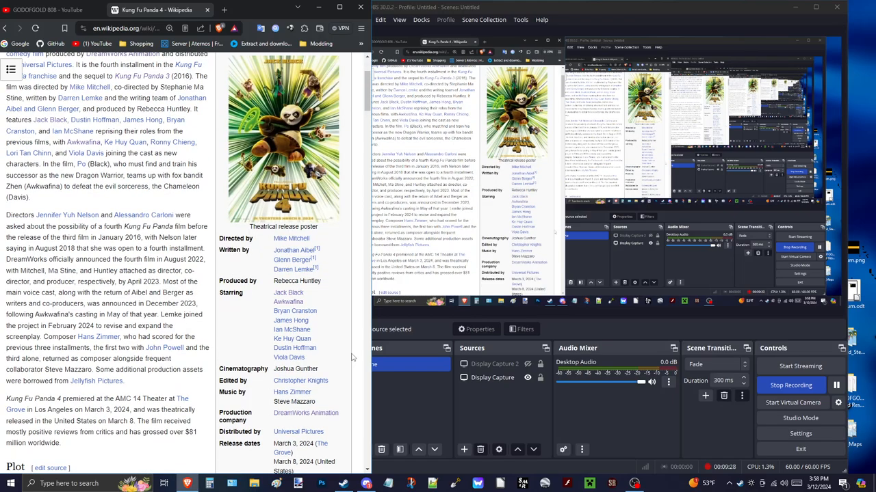
scroll(down, 3)
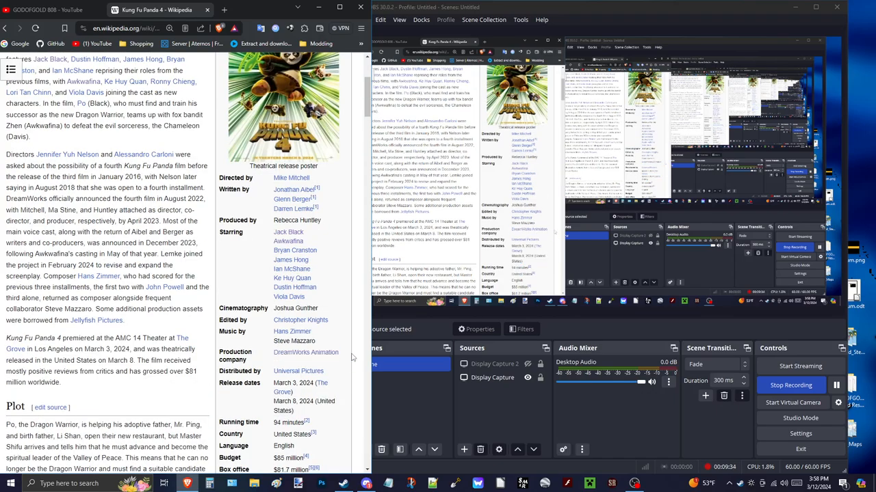
scroll(up, 3)
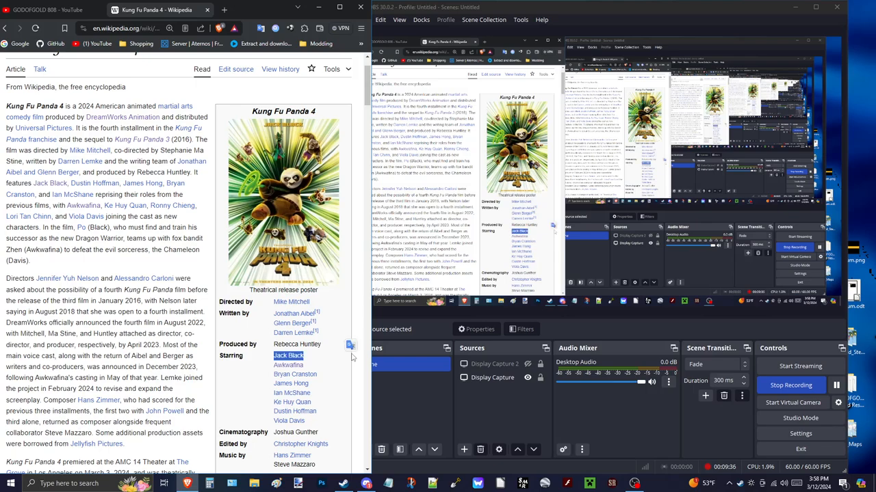
scroll(down, 3)
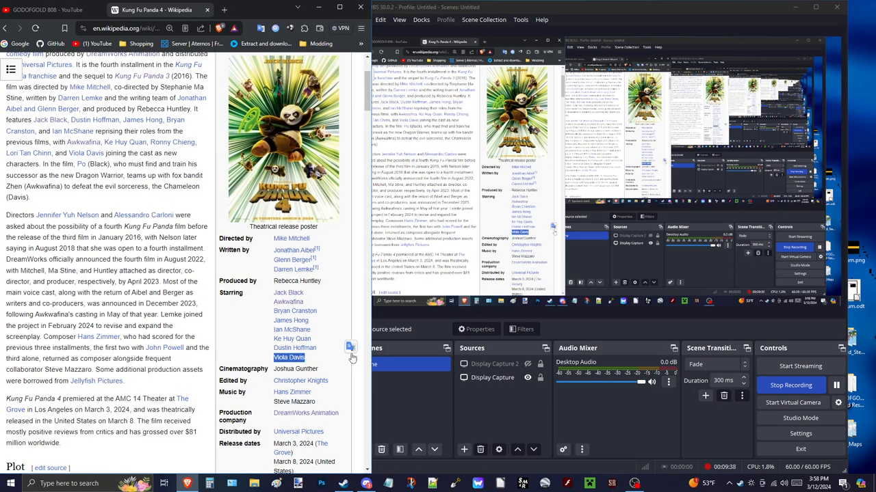
scroll(down, 3)
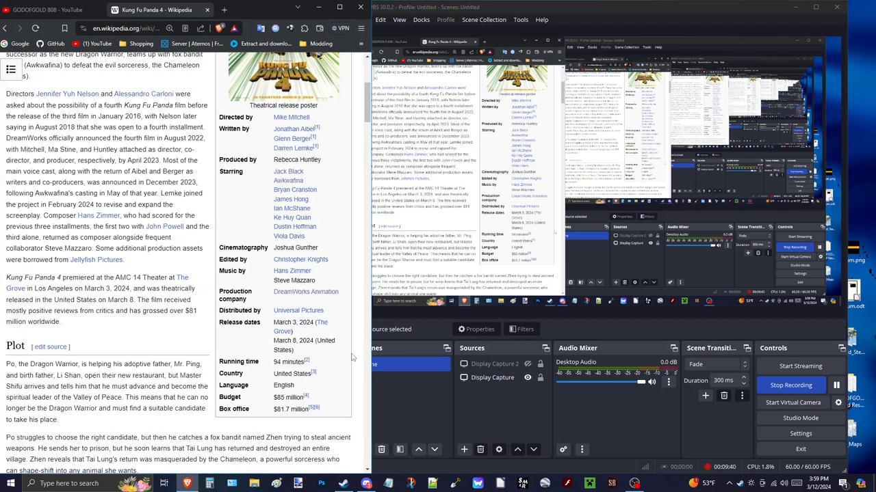
scroll(up, 3)
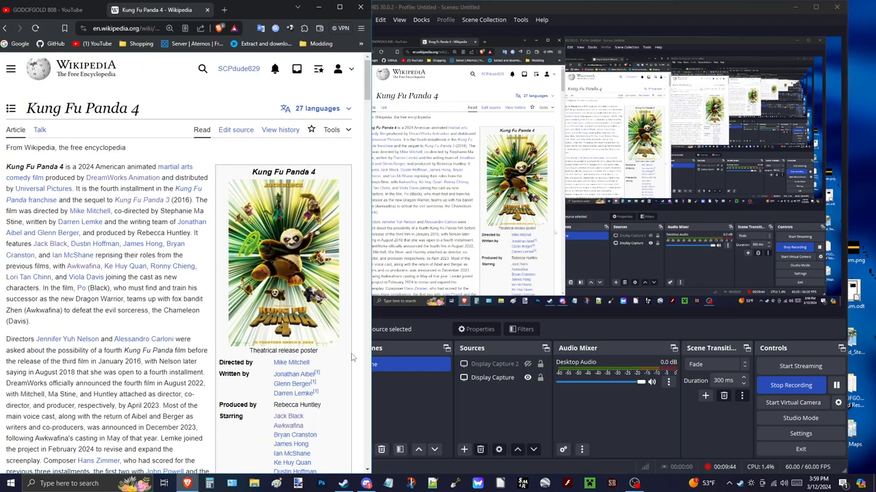
scroll(down, 3)
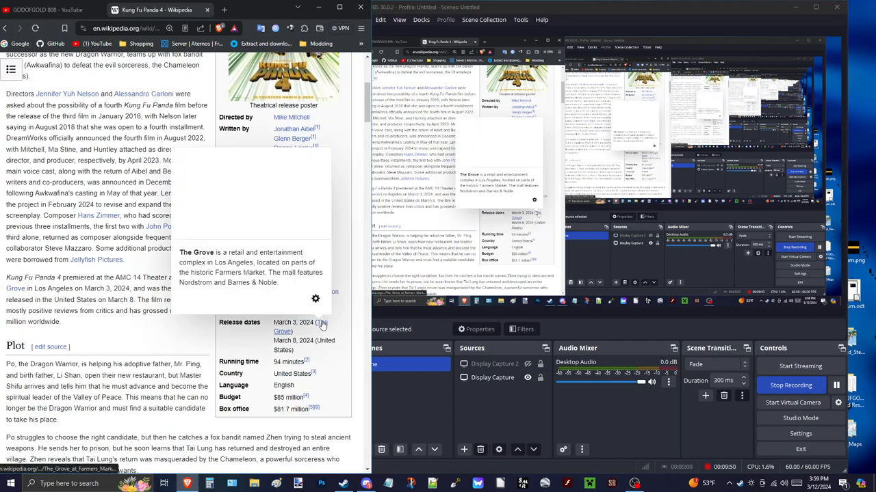
scroll(down, 3)
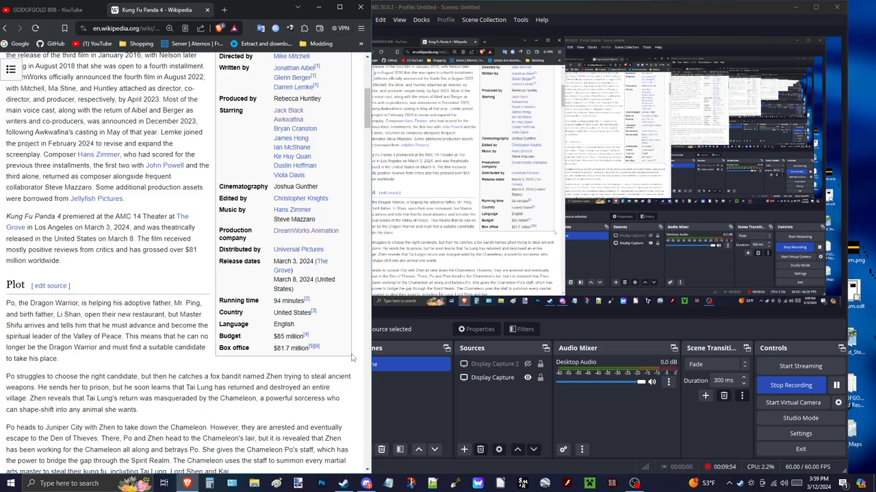
scroll(up, 3)
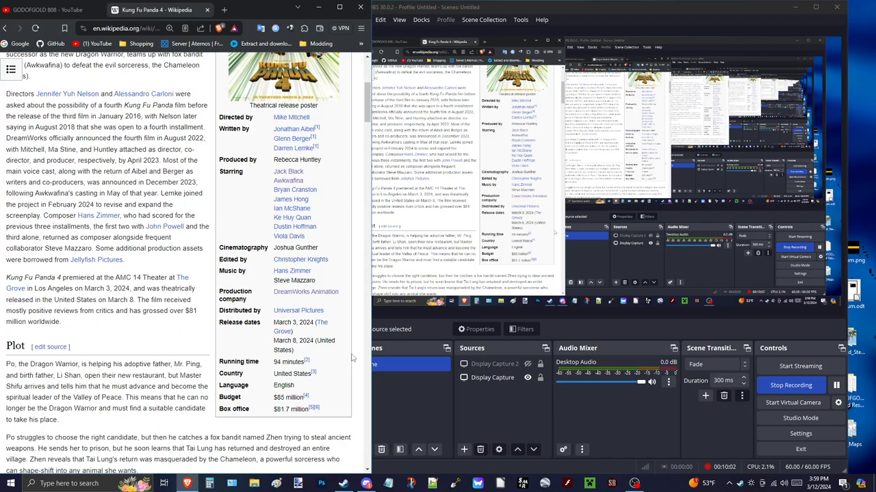
scroll(up, 3)
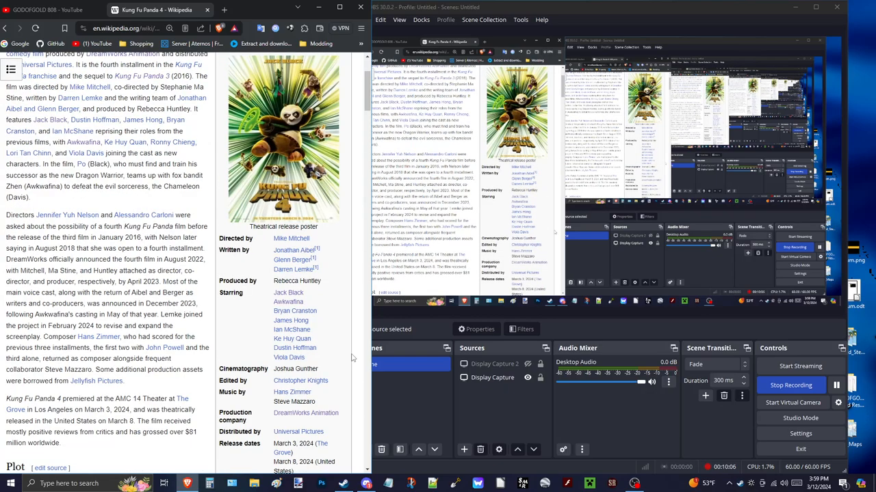
scroll(down, 3)
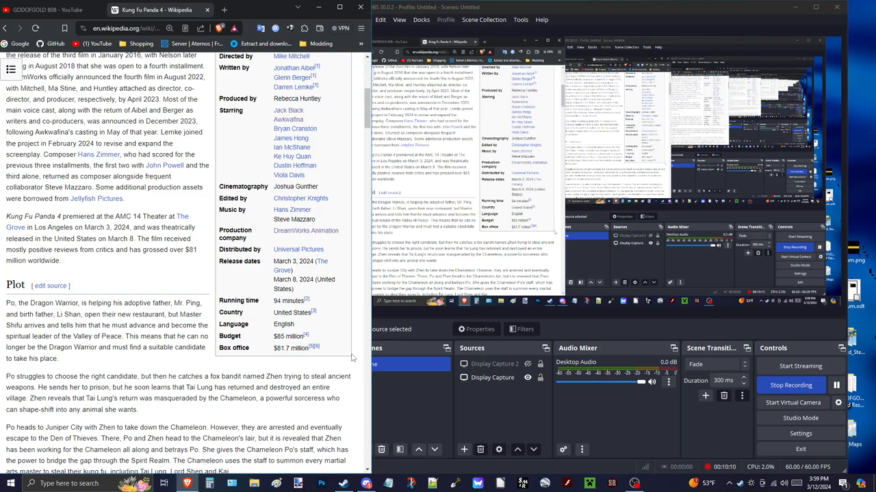
scroll(down, 3)
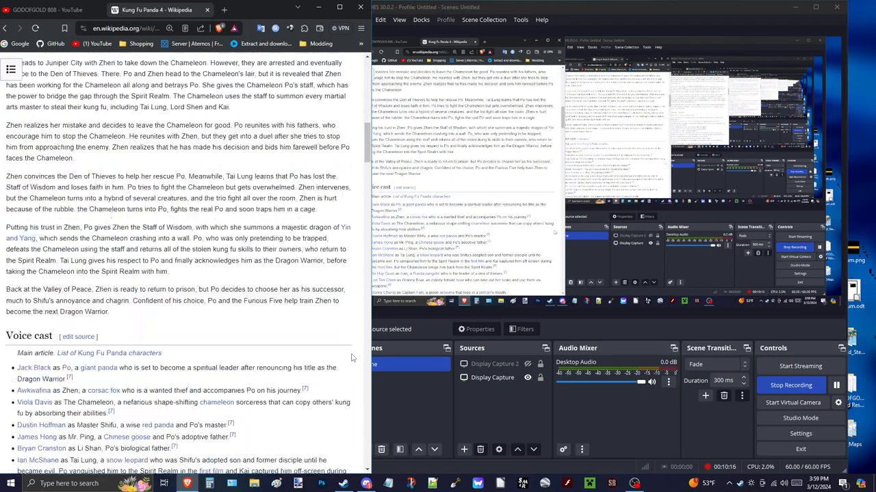
scroll(up, 3)
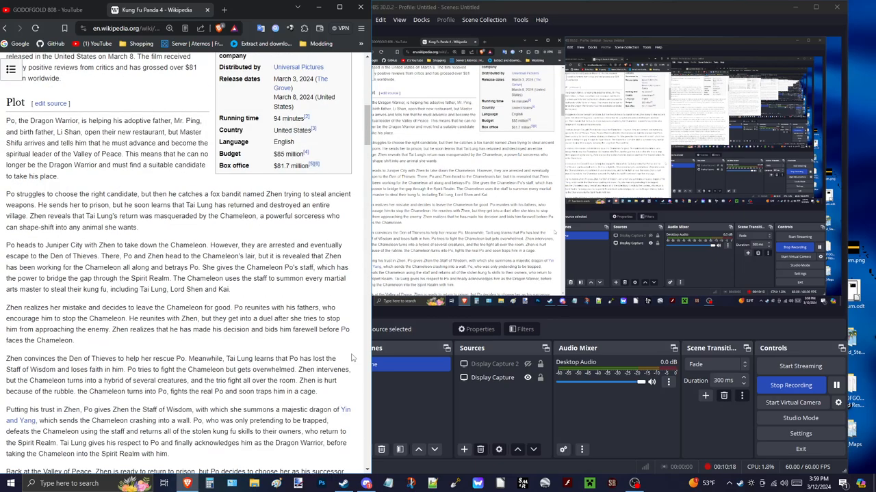
scroll(up, 3)
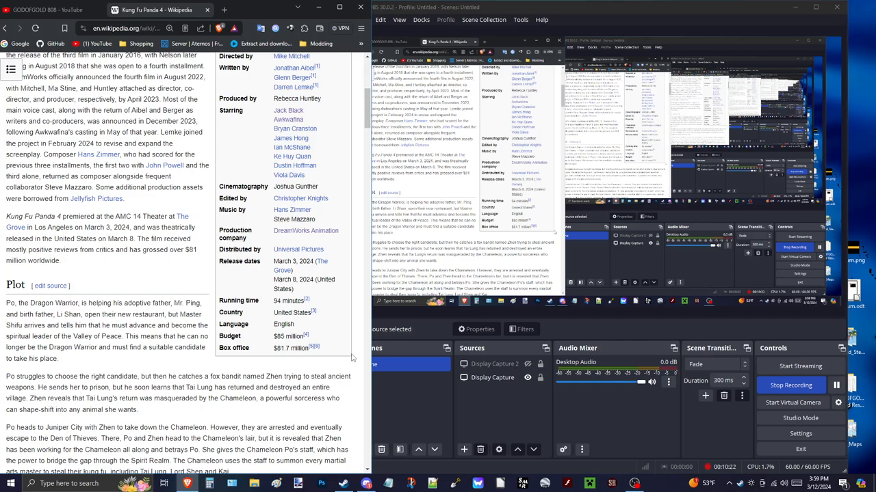
scroll(up, 3)
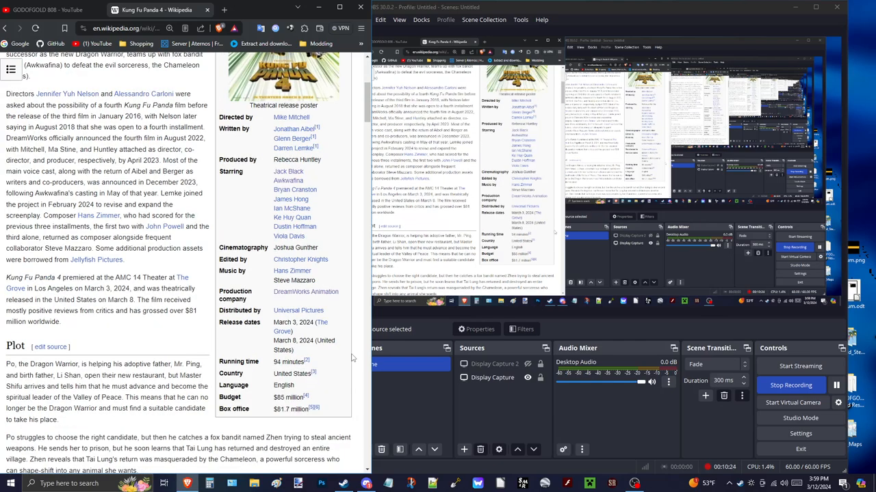
scroll(up, 3)
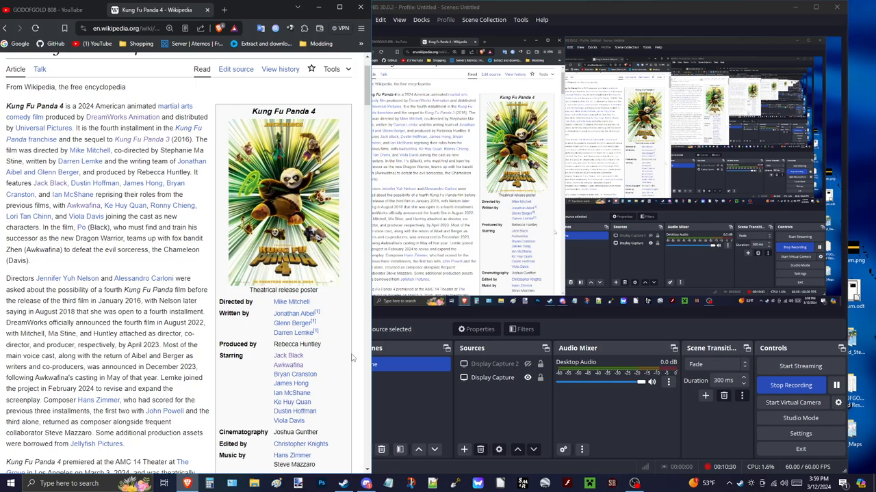
scroll(down, 3)
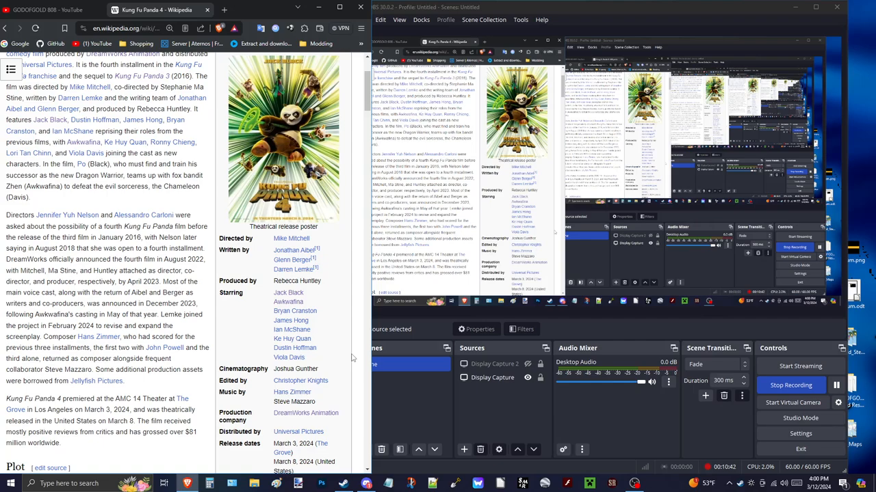
scroll(up, 3)
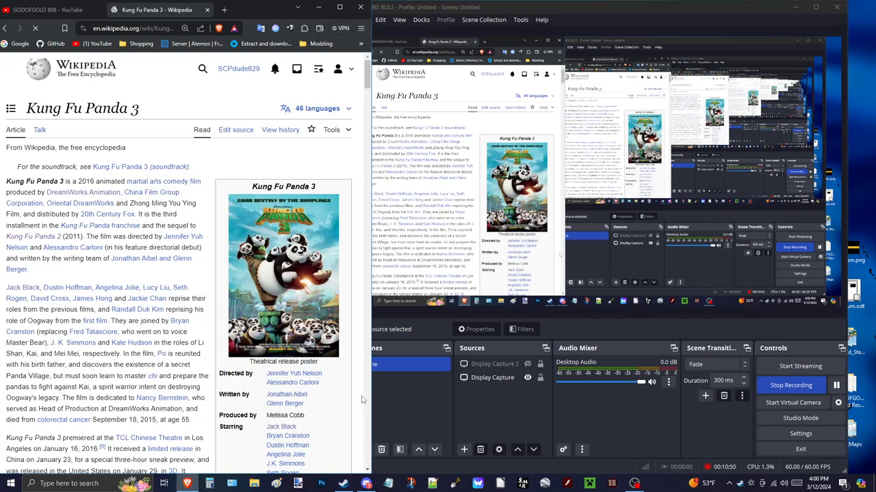
scroll(down, 3)
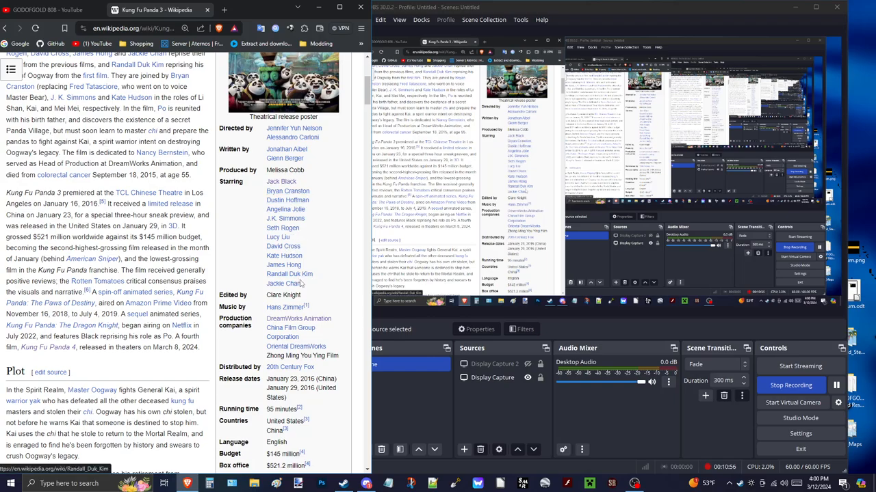
scroll(up, 3)
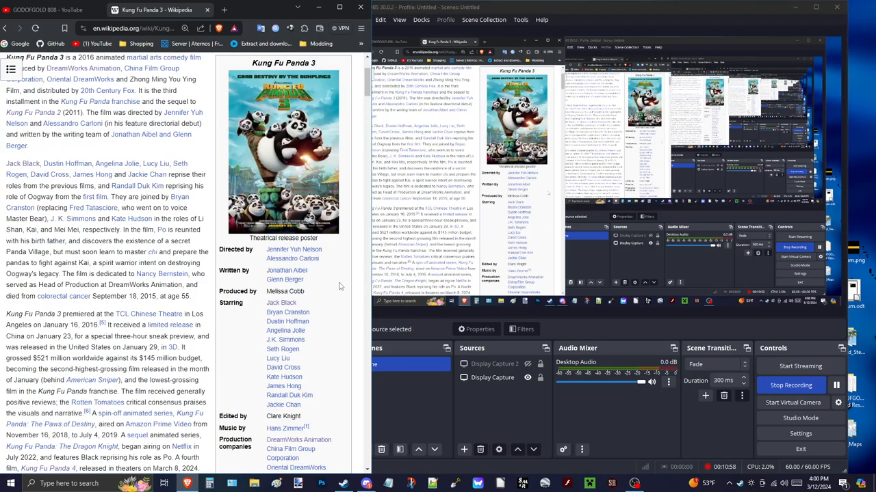
scroll(down, 3)
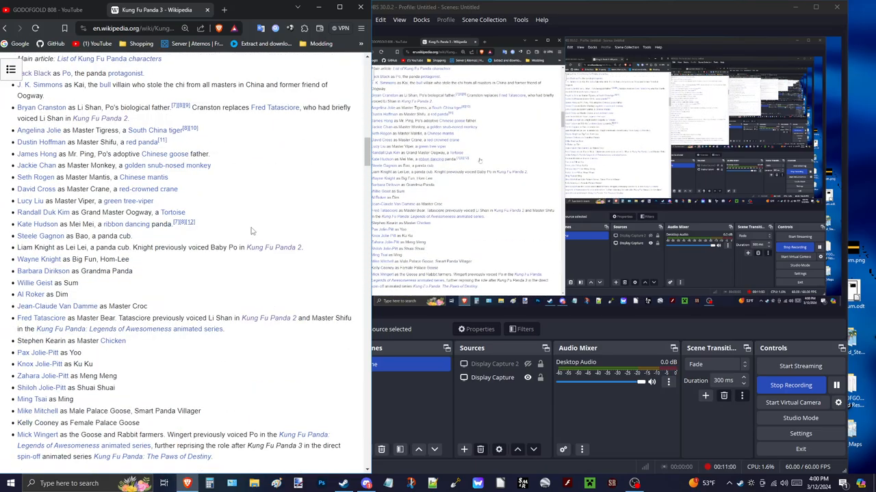
scroll(up, 3)
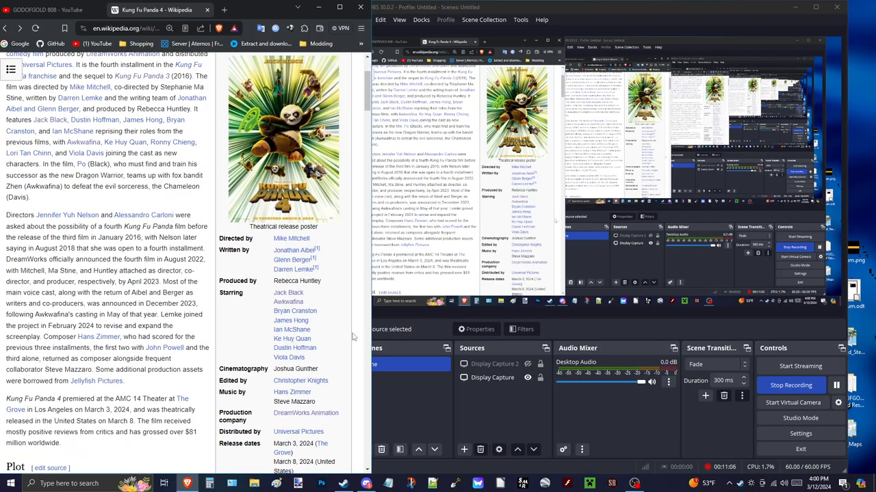
scroll(down, 3)
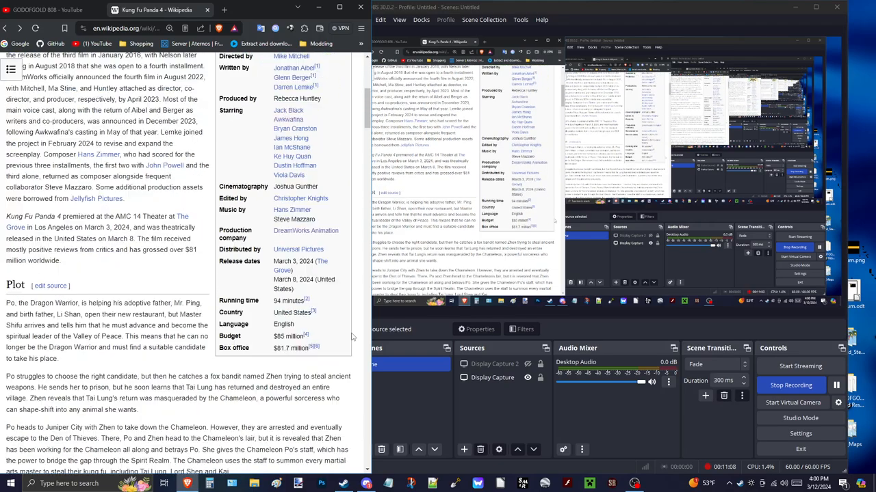
scroll(down, 3)
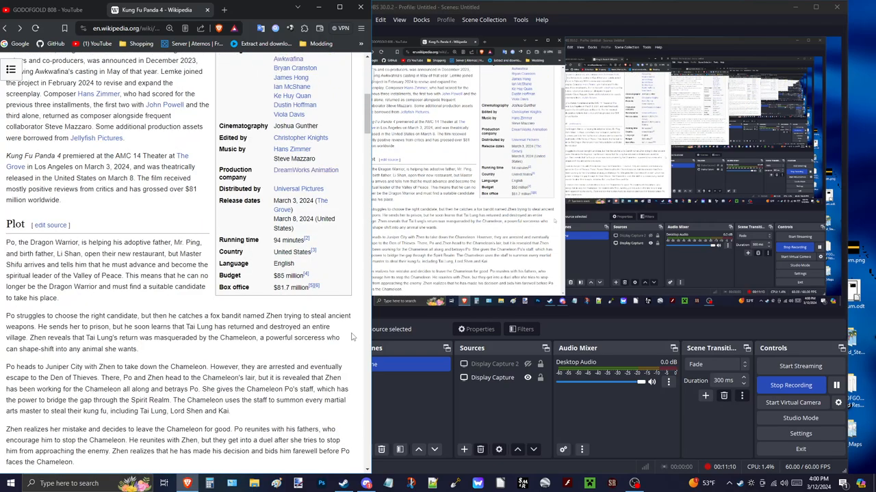
scroll(down, 3)
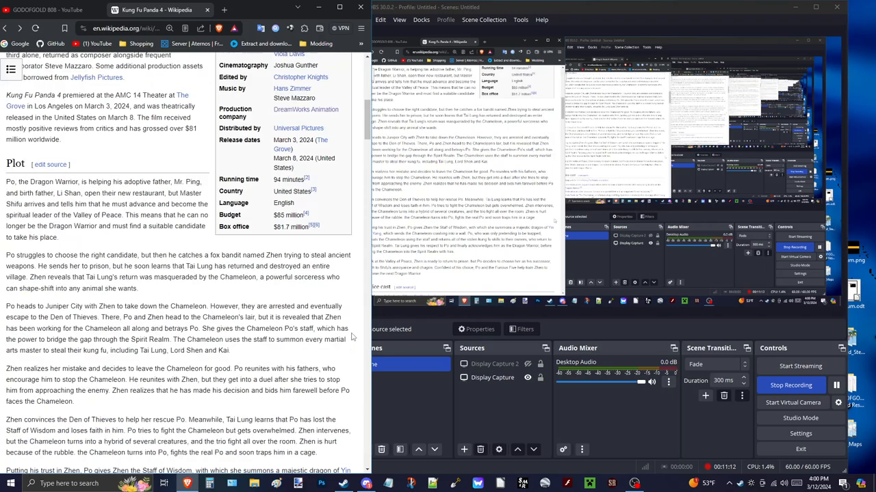
scroll(up, 3)
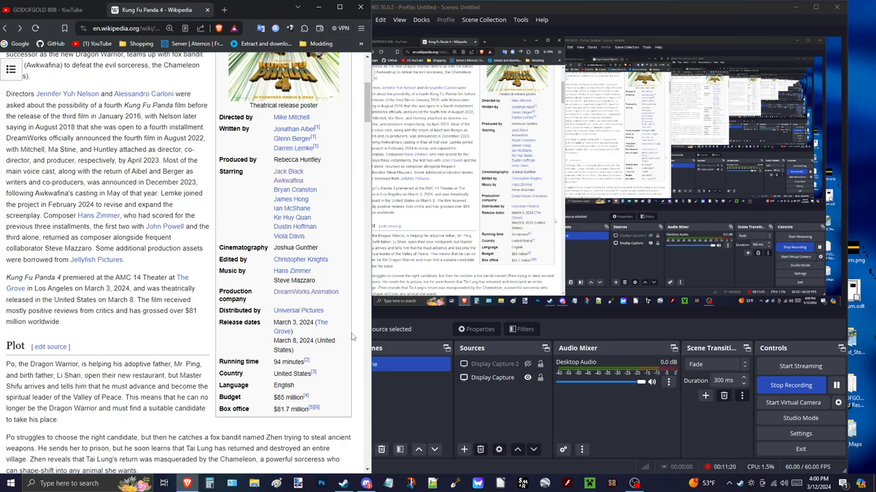
scroll(down, 3)
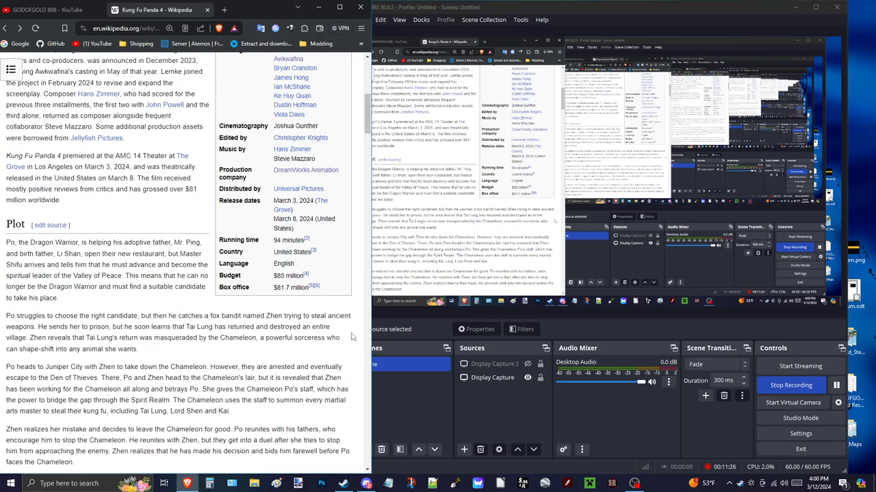
scroll(down, 3)
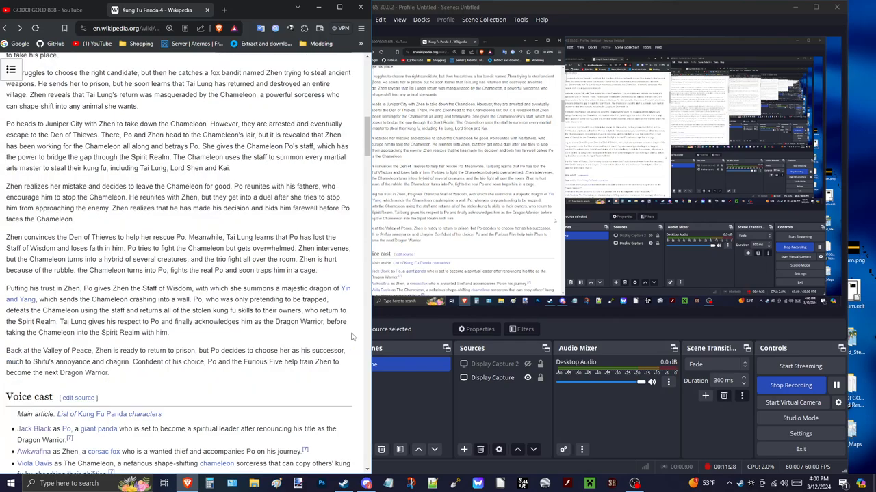
scroll(down, 3)
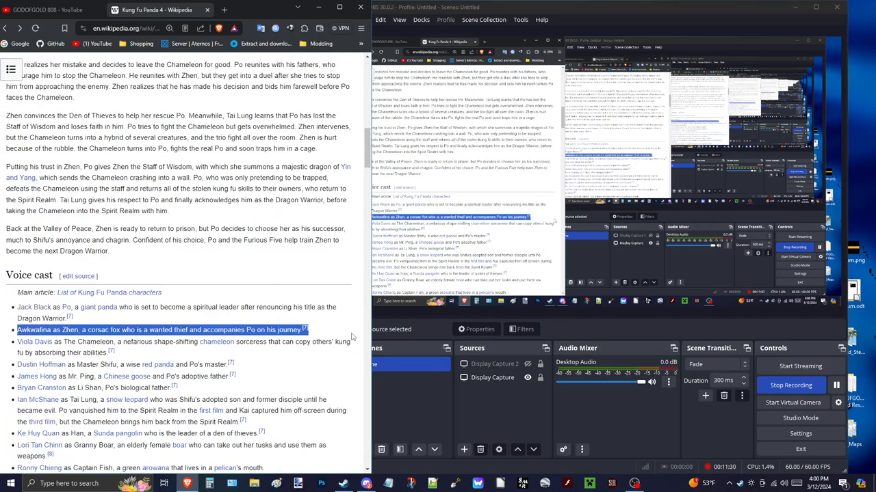
scroll(down, 3)
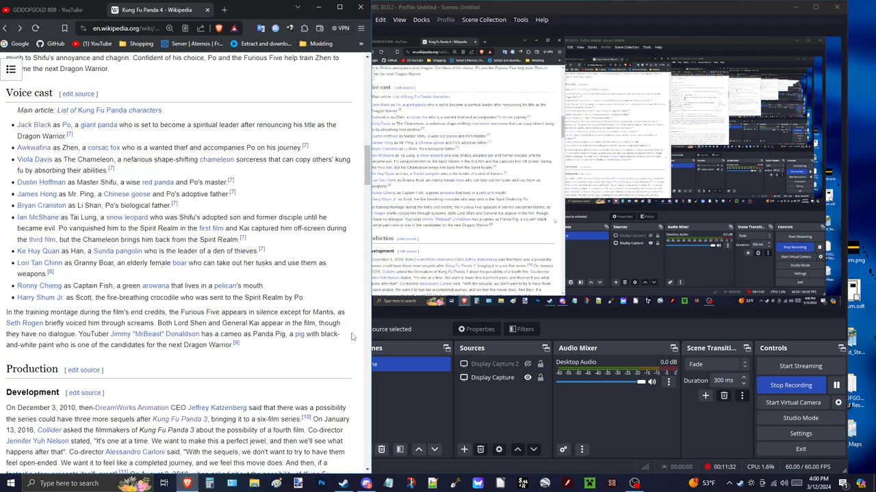
drag(6, 312, 239, 345)
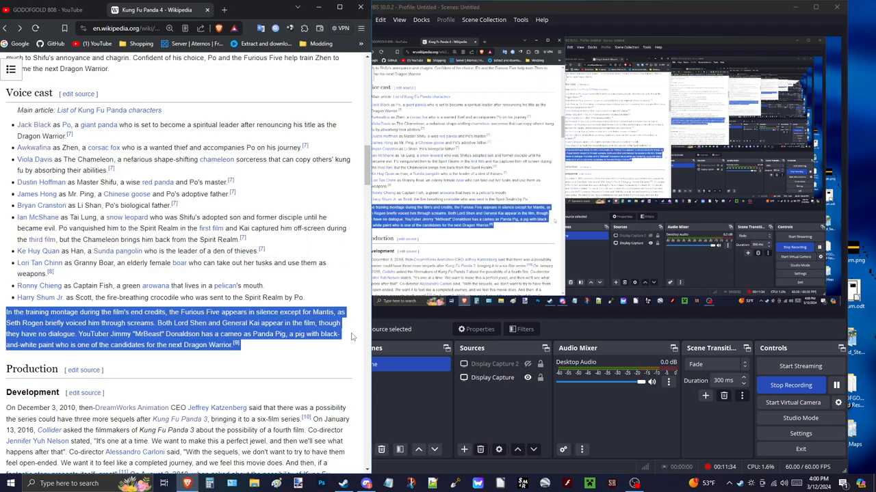
scroll(up, 3)
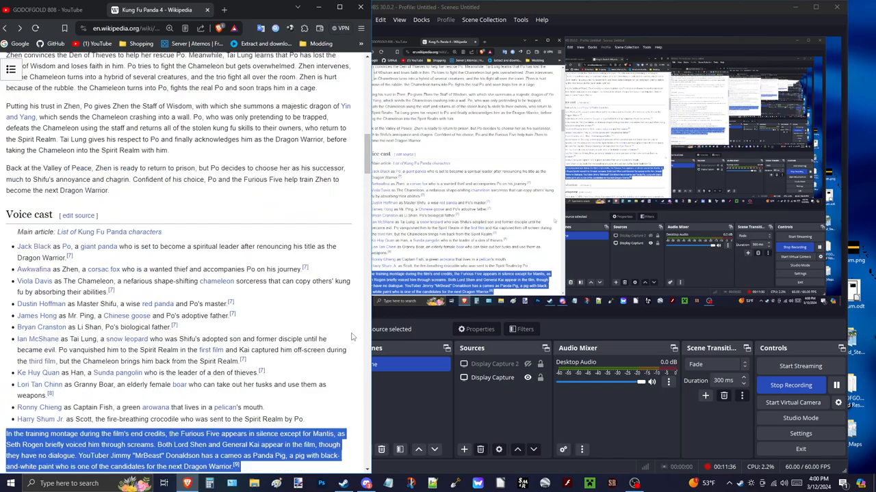
scroll(up, 3)
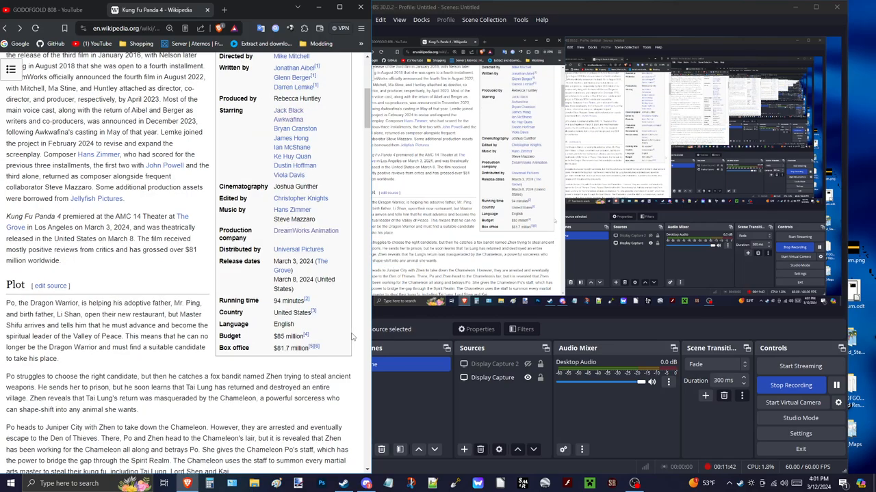
scroll(up, 3)
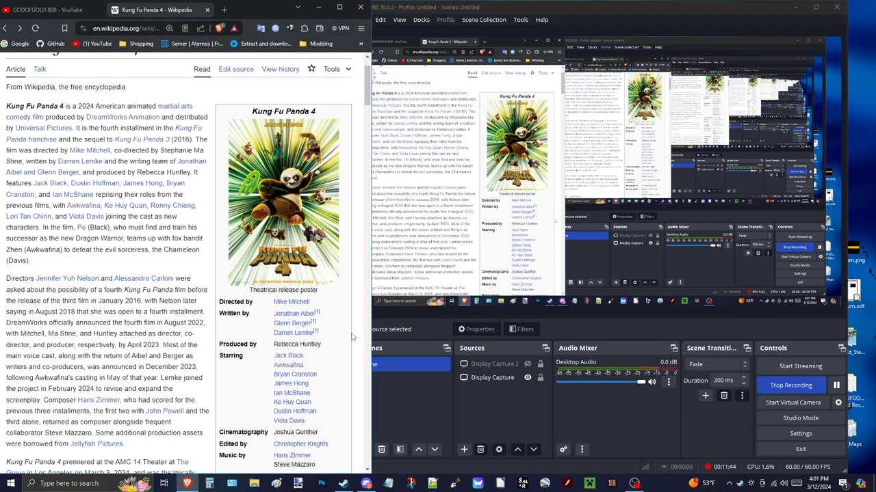
scroll(down, 3)
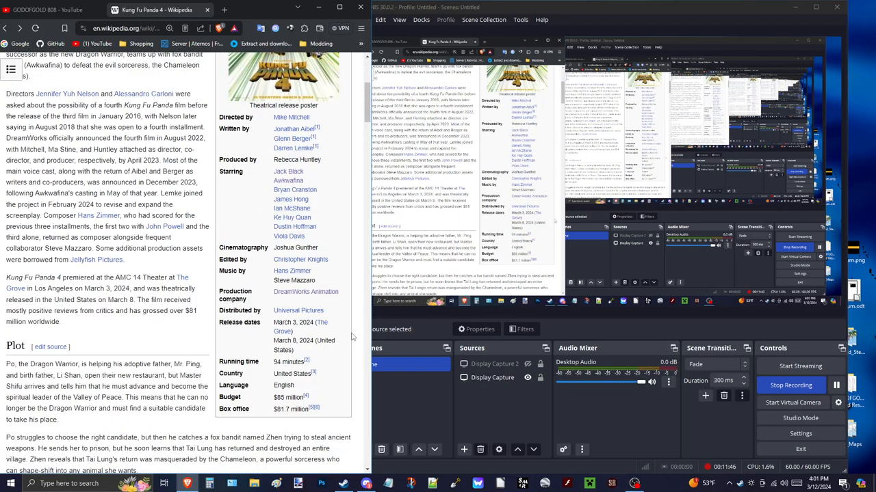
scroll(down, 3)
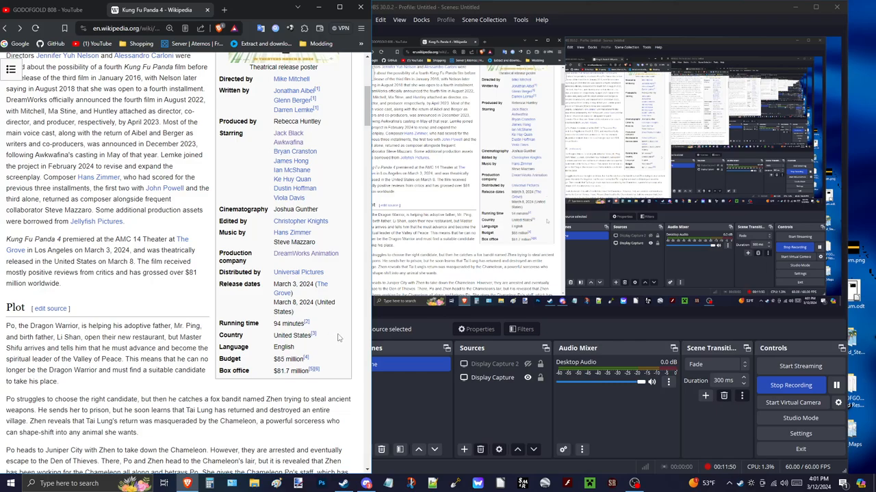
scroll(down, 3)
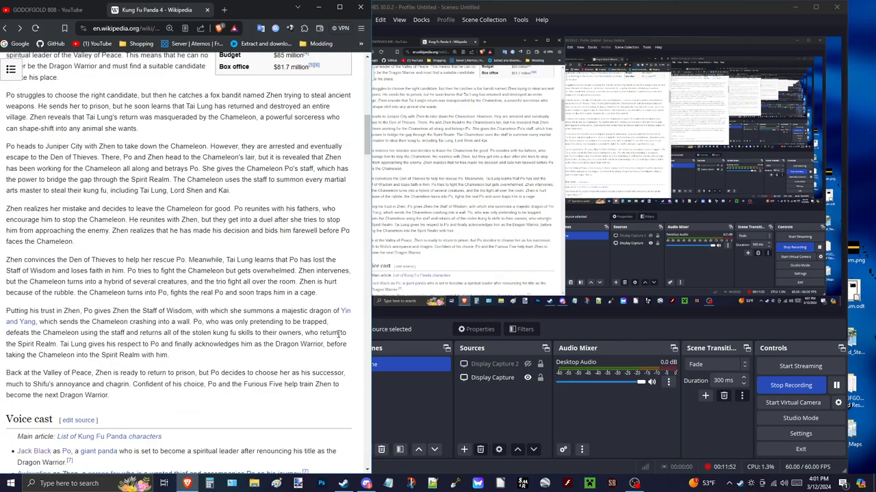
scroll(down, 3)
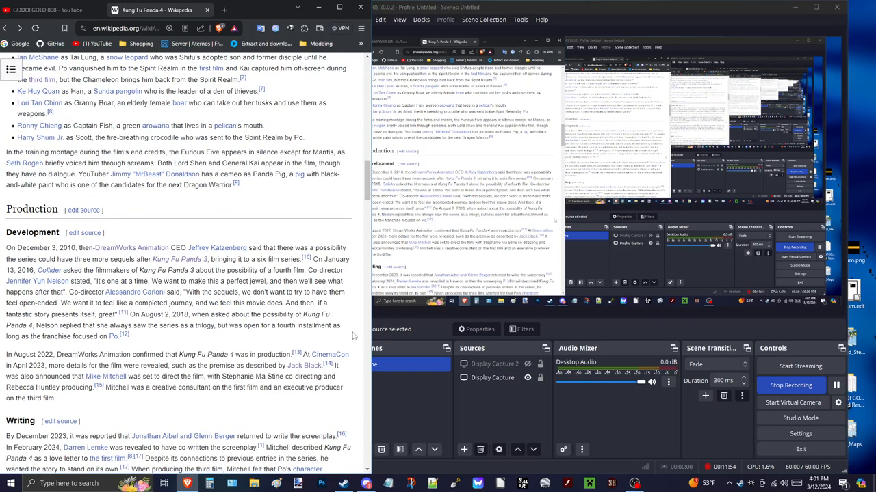
scroll(down, 3)
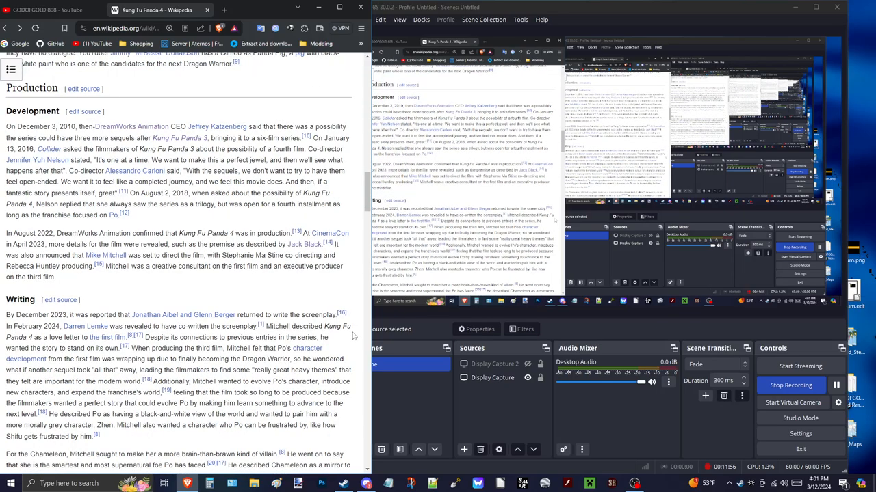
scroll(down, 3)
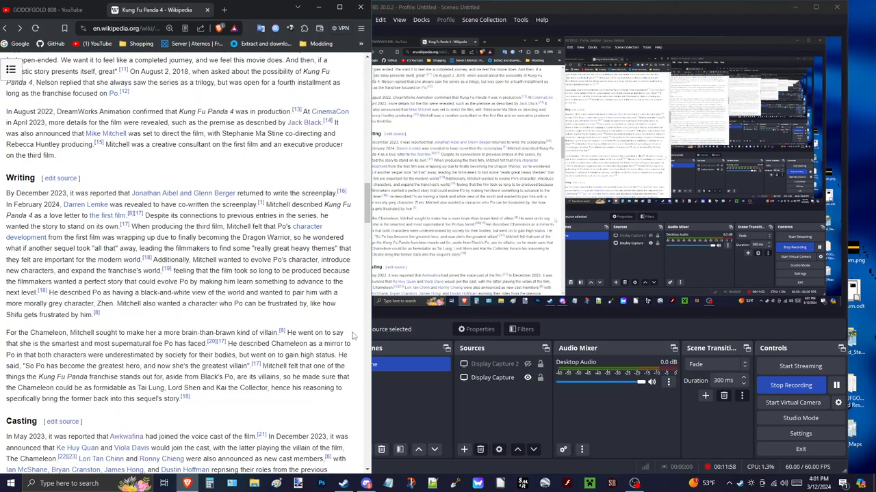
scroll(down, 3)
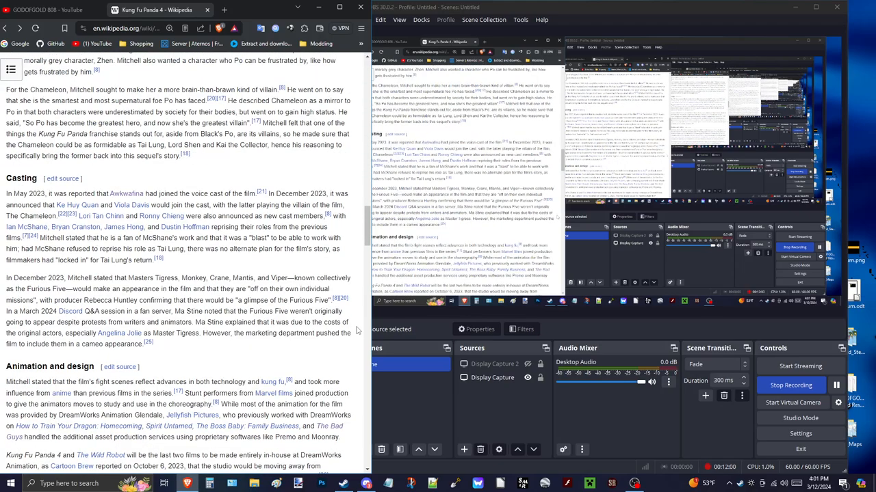
scroll(down, 3)
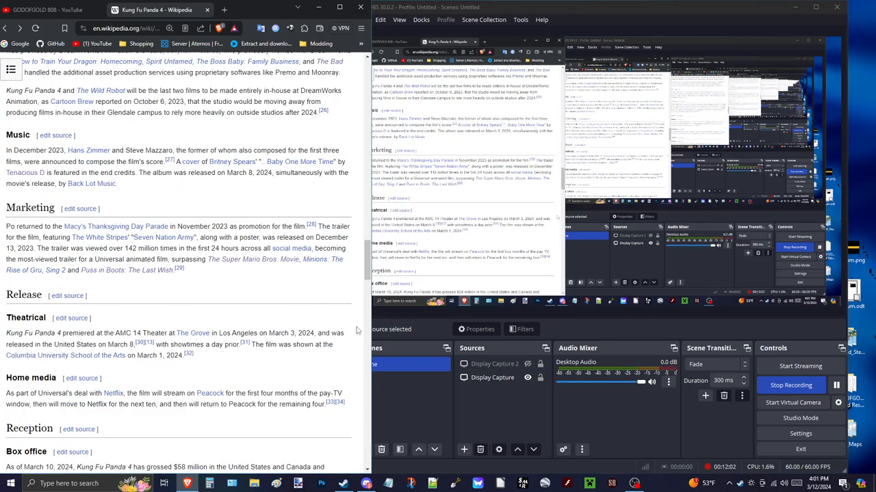
scroll(down, 3)
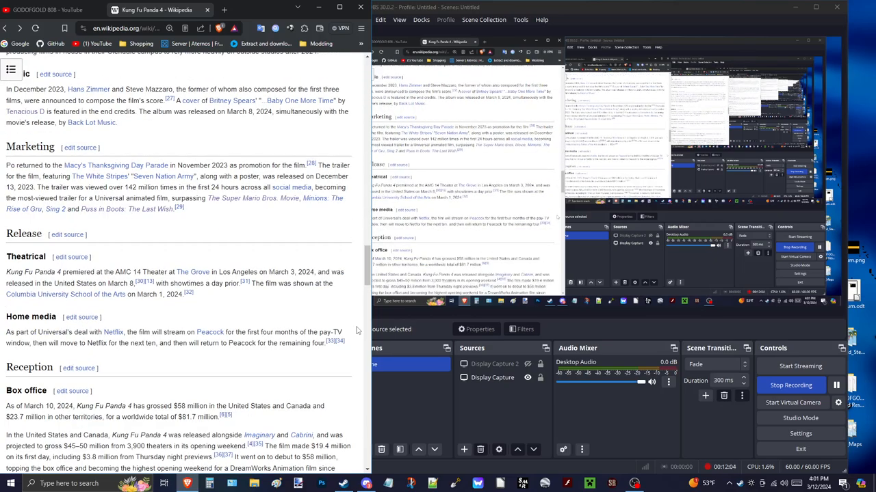
scroll(down, 3)
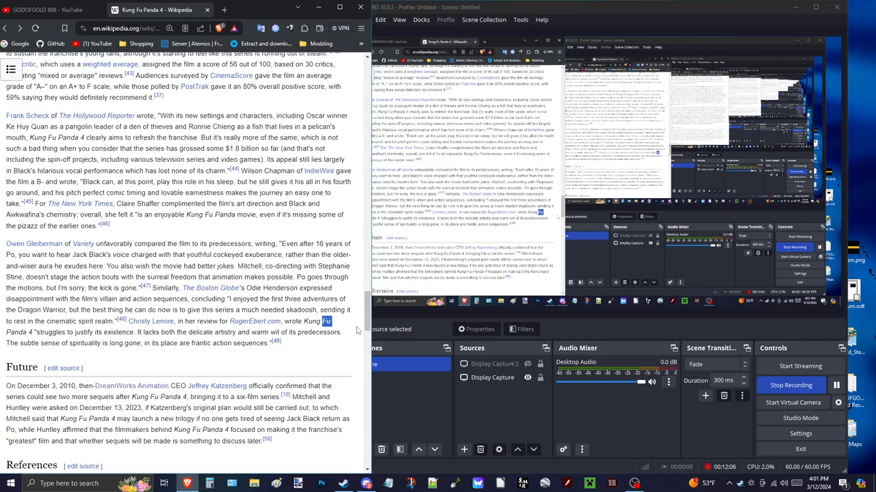
scroll(down, 3)
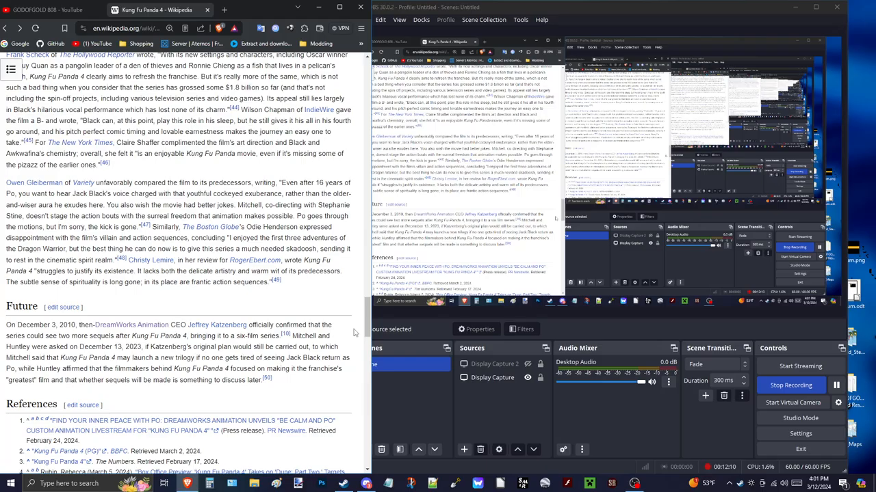
scroll(up, 3)
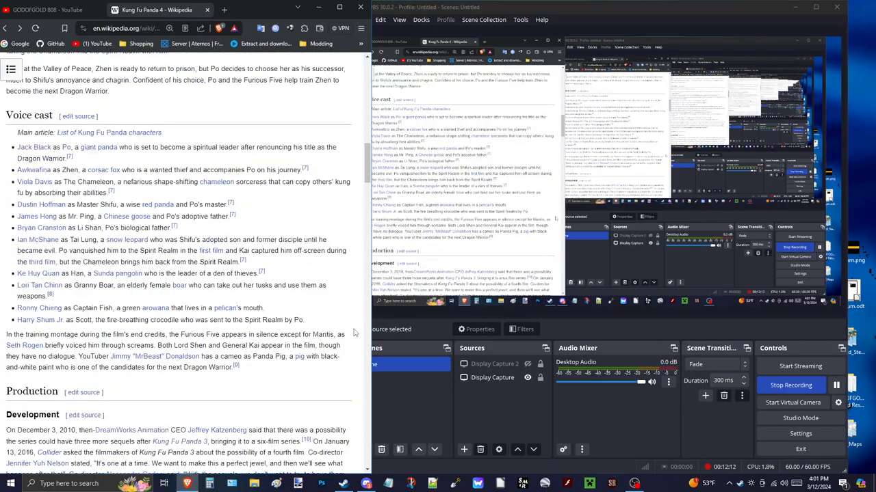
scroll(up, 3)
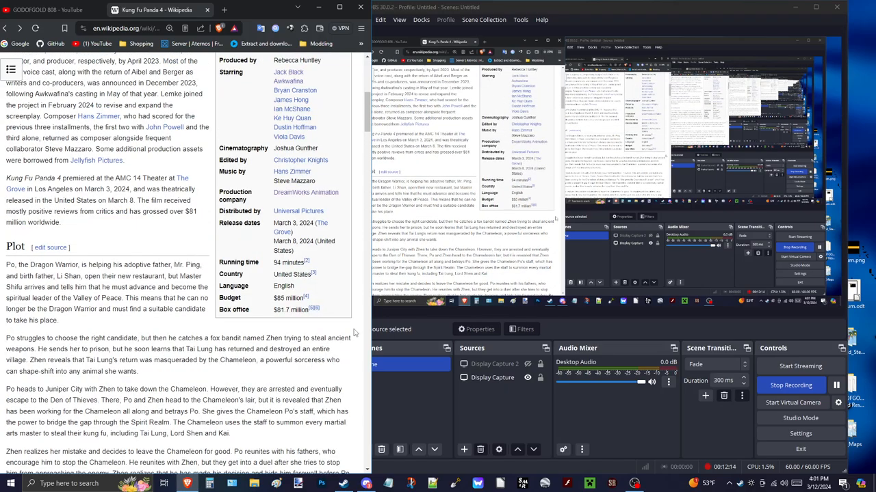
scroll(up, 3)
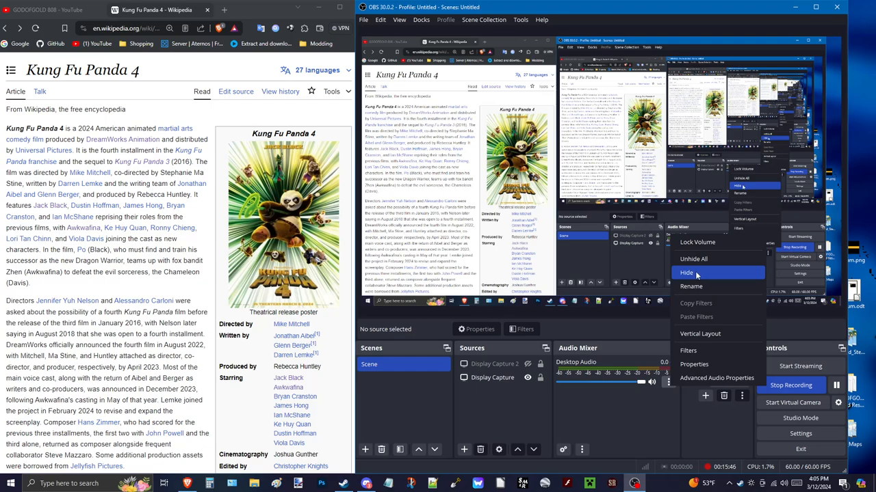
click(693, 259)
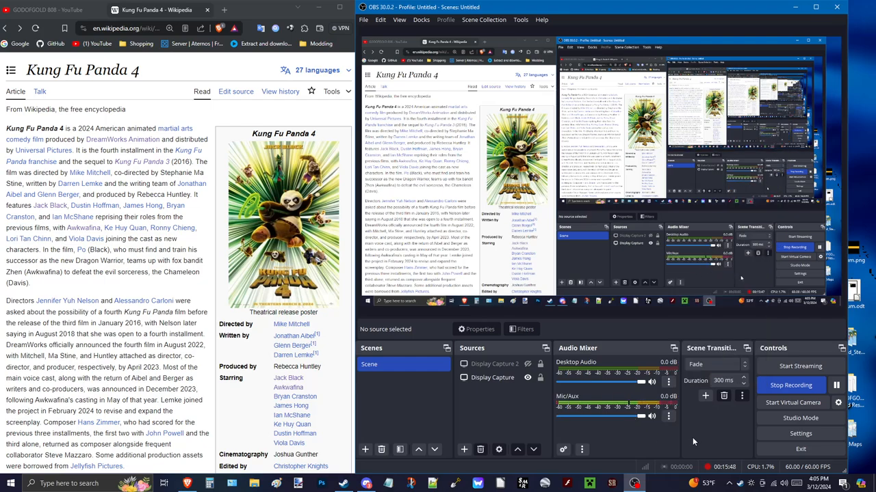